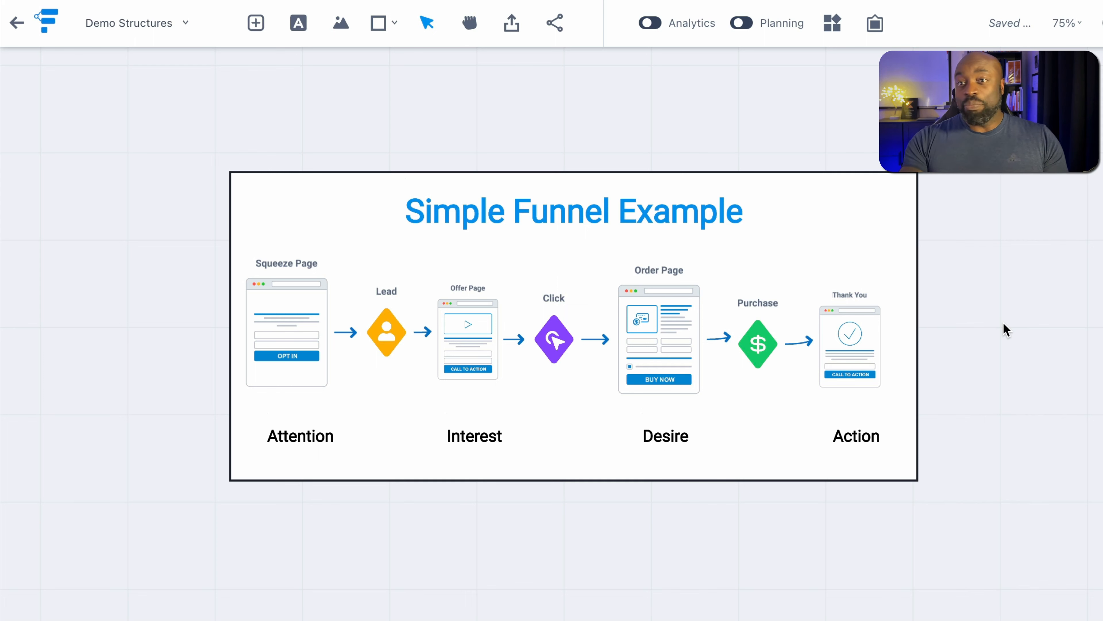
{"action": "mouse_move", "coordinate": [339, 243]}
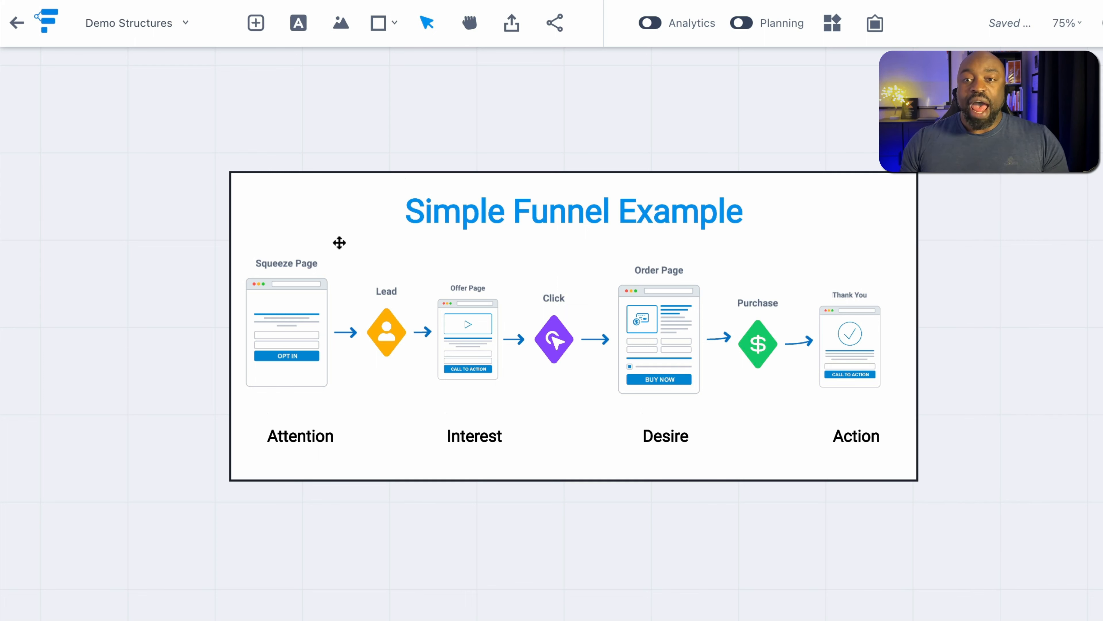
{"action": "mouse_move", "coordinate": [483, 314]}
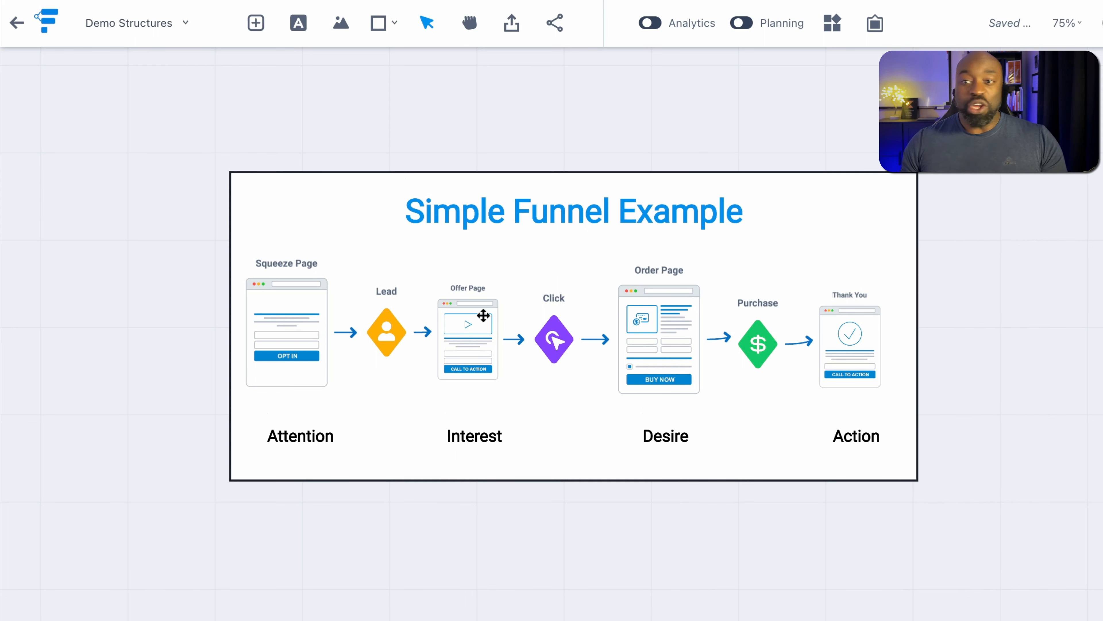
{"action": "mouse_move", "coordinate": [269, 253]}
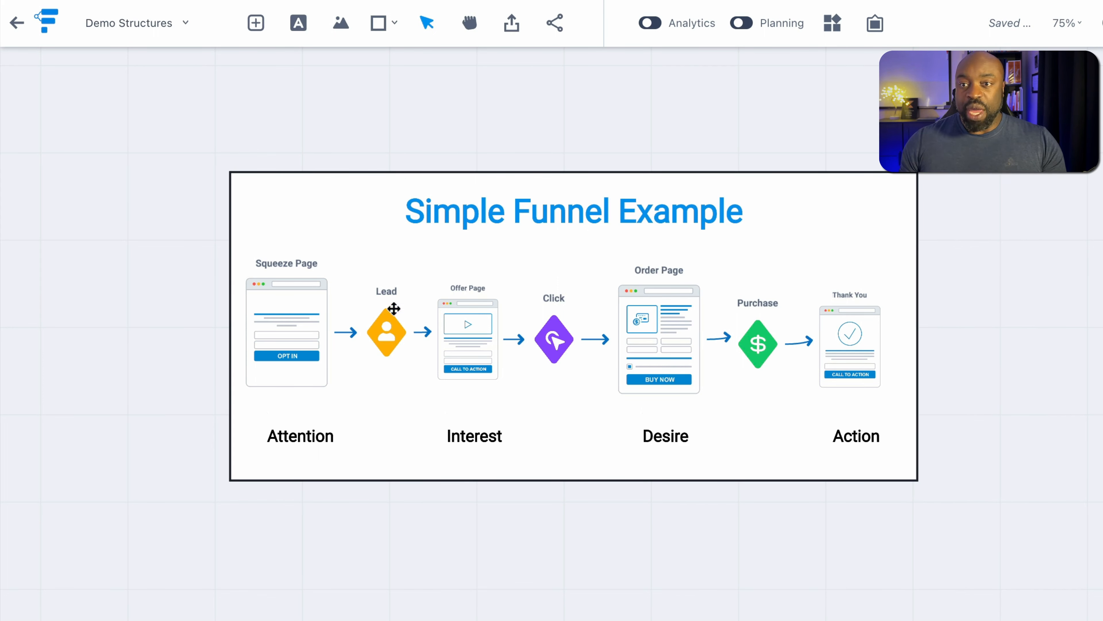
{"action": "mouse_move", "coordinate": [496, 281]}
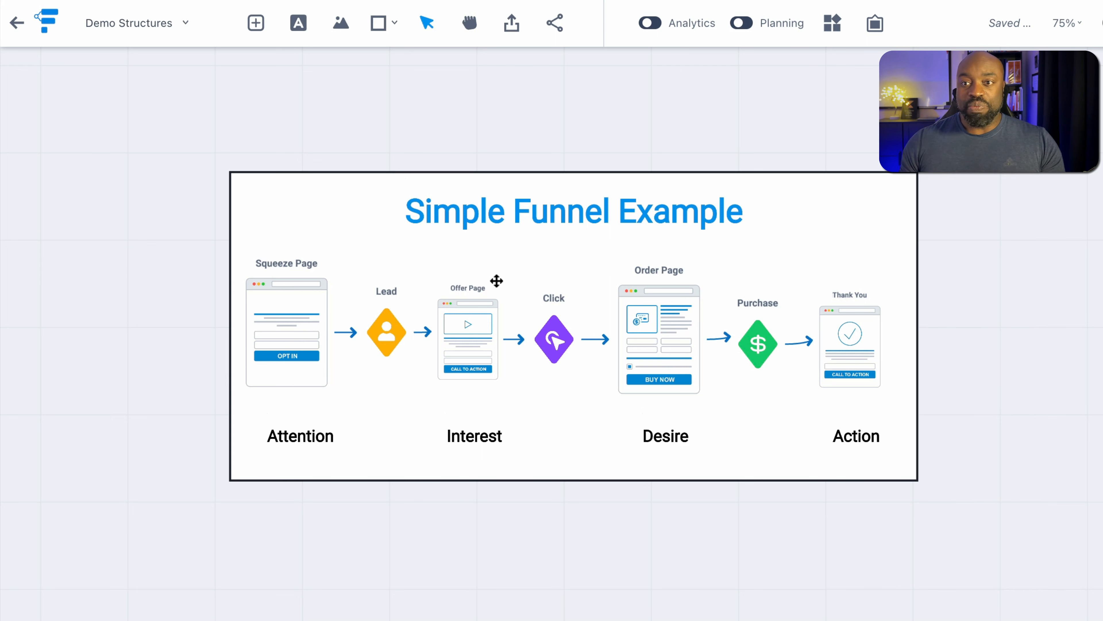
{"action": "mouse_move", "coordinate": [473, 333]}
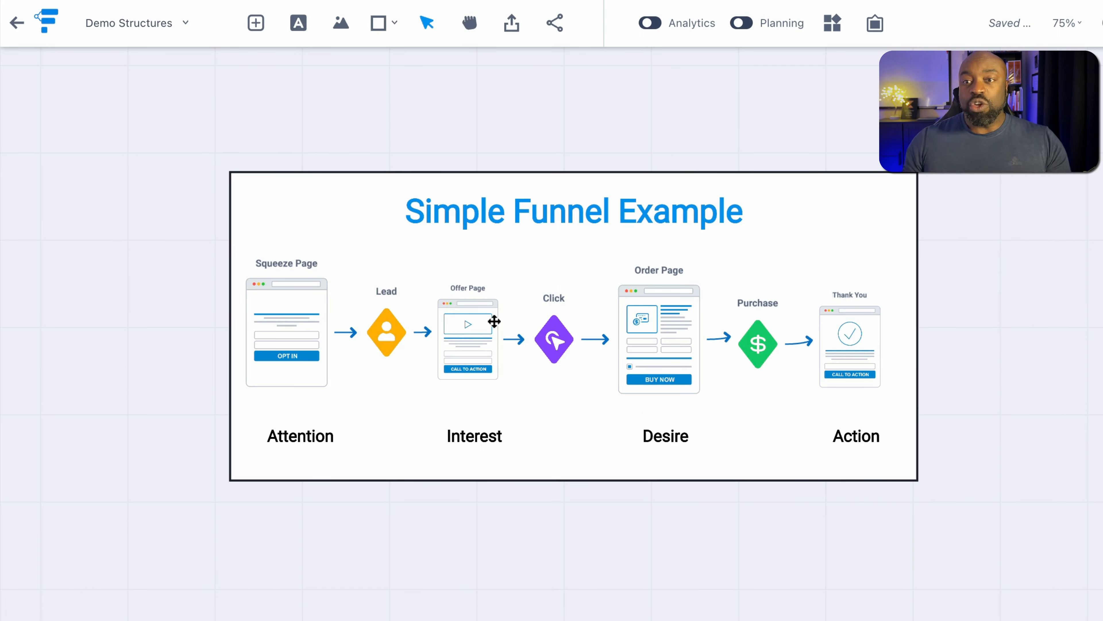
{"action": "mouse_move", "coordinate": [643, 263]}
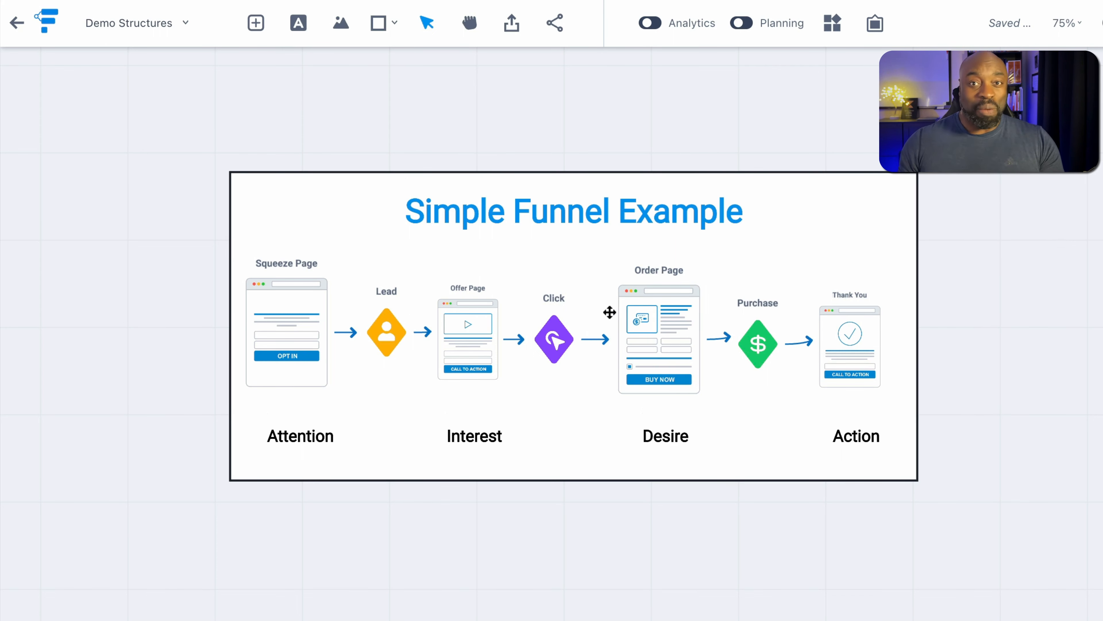
{"action": "mouse_move", "coordinate": [879, 337]}
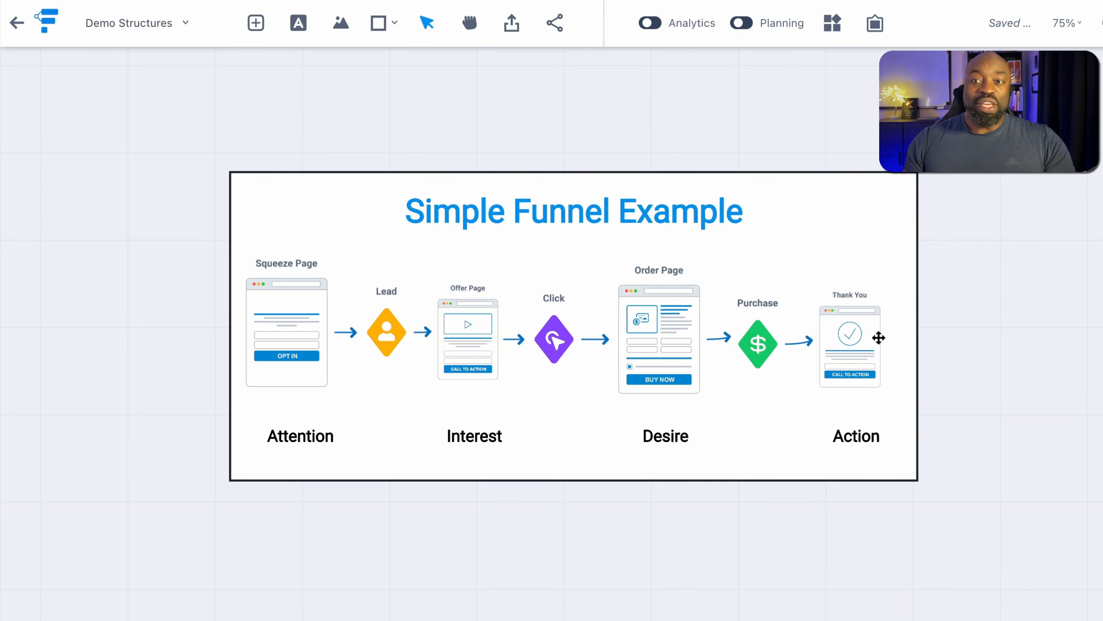
{"action": "mouse_move", "coordinate": [699, 453]}
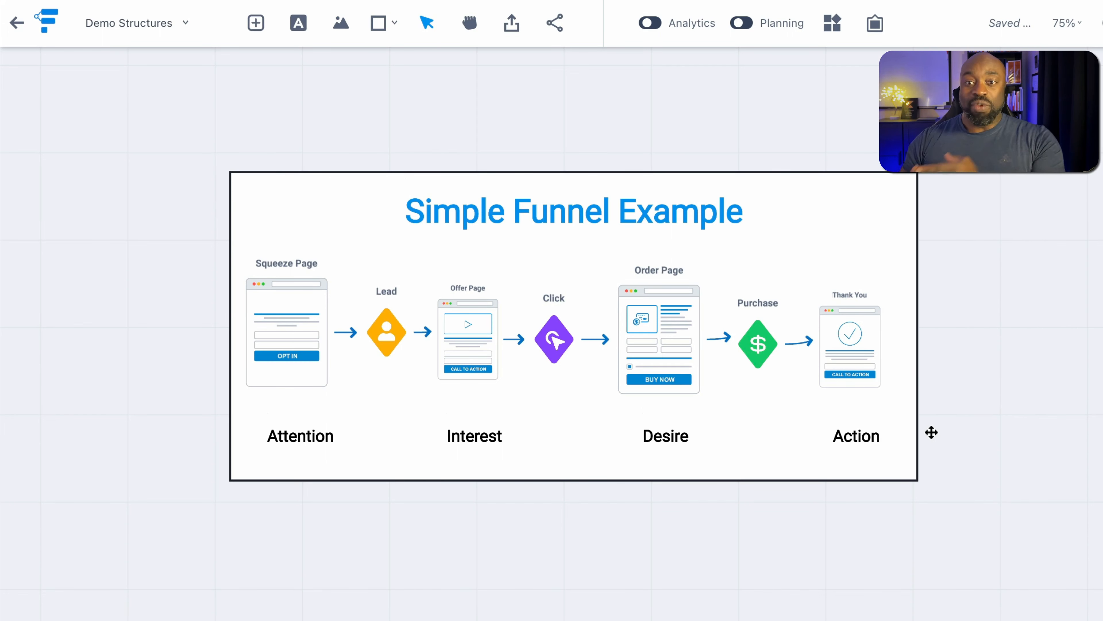
{"action": "mouse_move", "coordinate": [424, 403]}
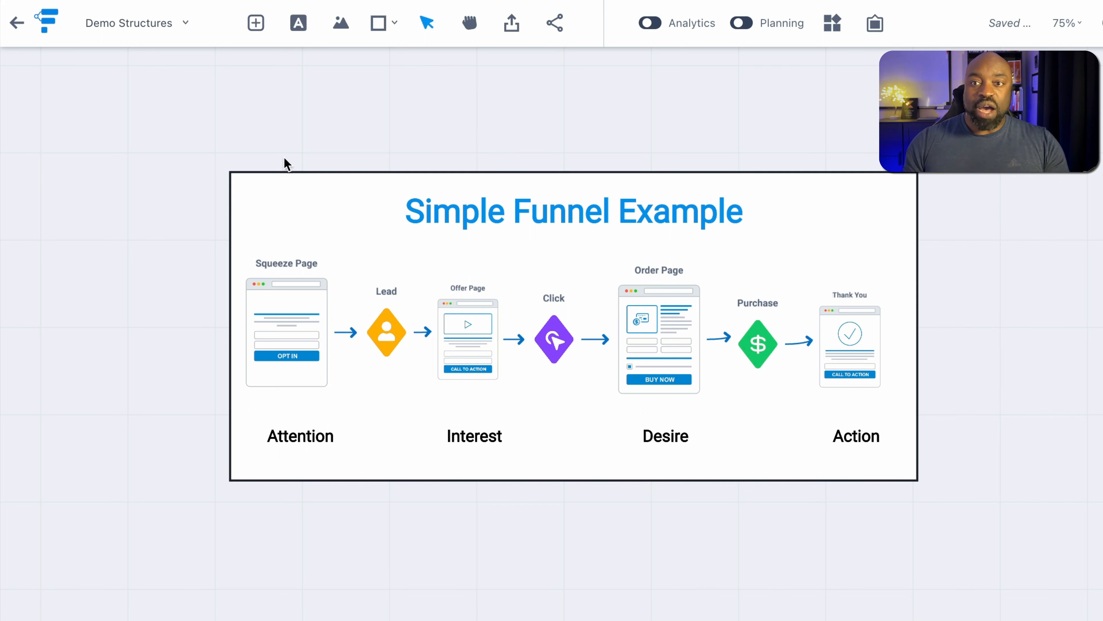
{"action": "mouse_move", "coordinate": [313, 344]}
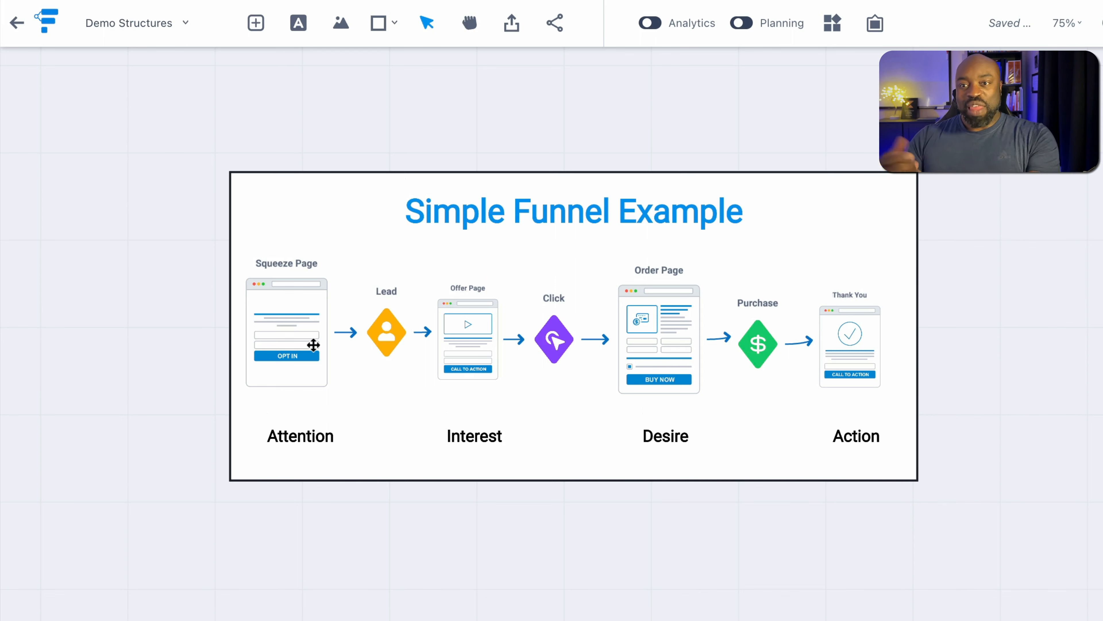
{"action": "mouse_move", "coordinate": [444, 305]}
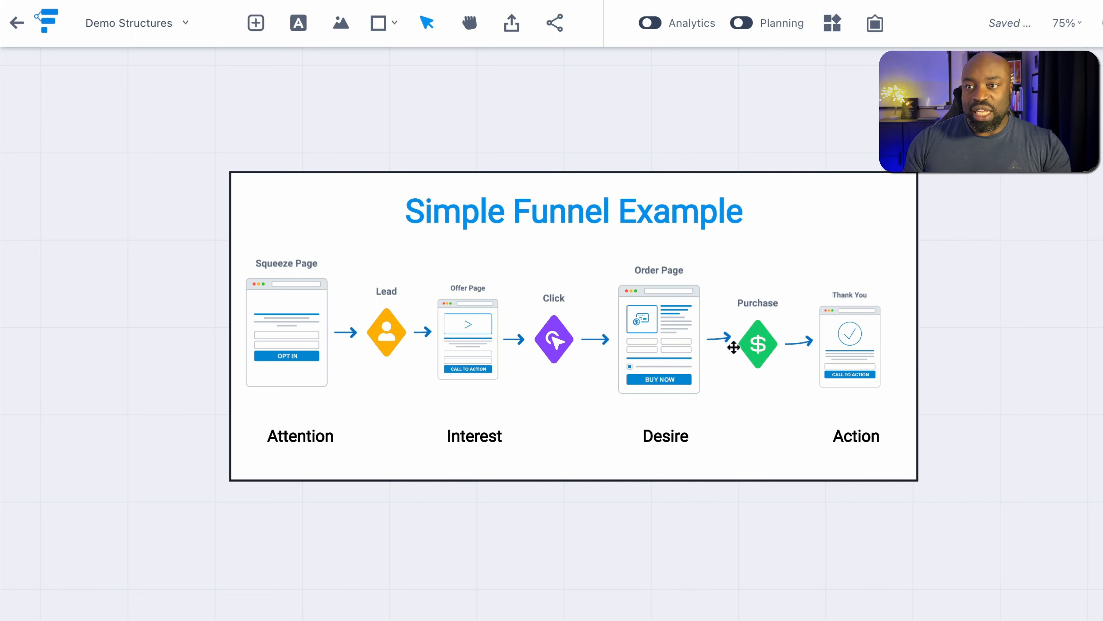
{"action": "mouse_move", "coordinate": [857, 452]}
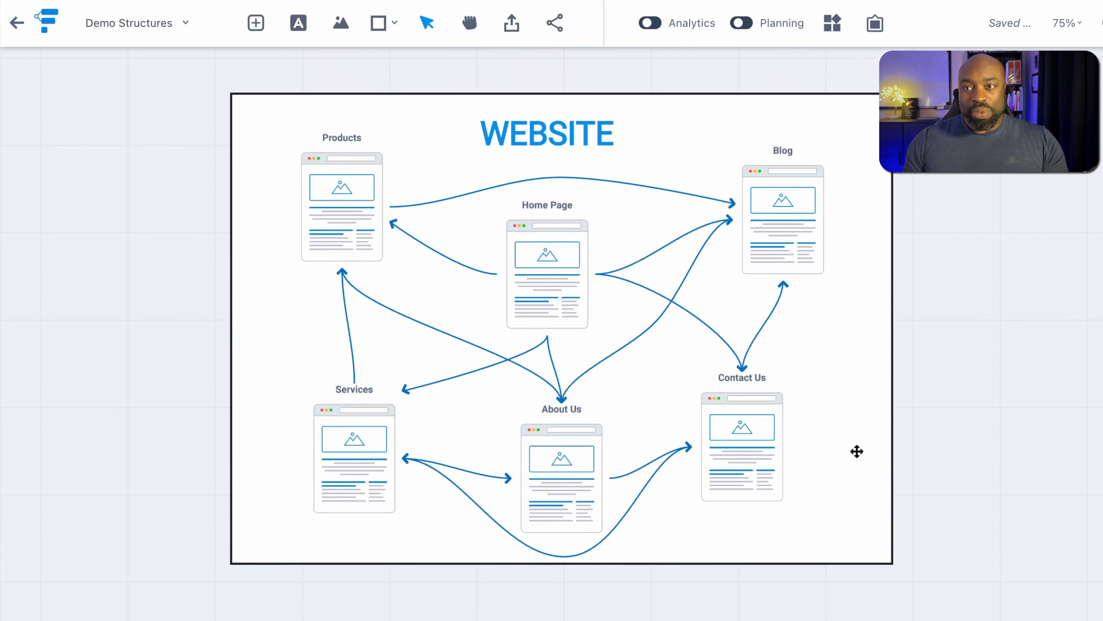
{"action": "mouse_move", "coordinate": [797, 335]}
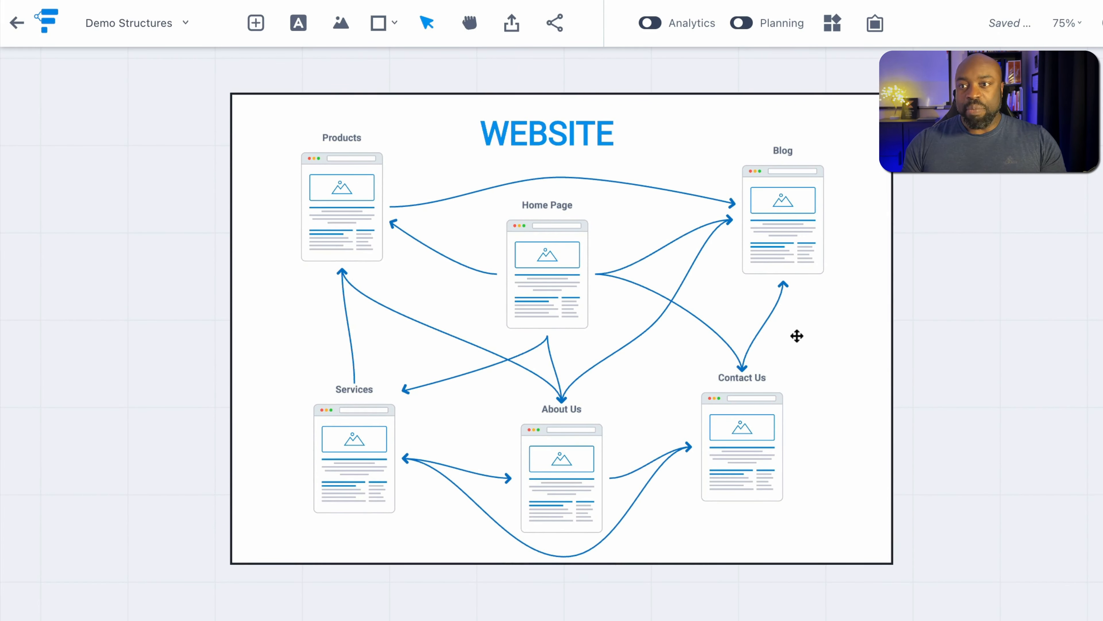
{"action": "mouse_move", "coordinate": [917, 362]}
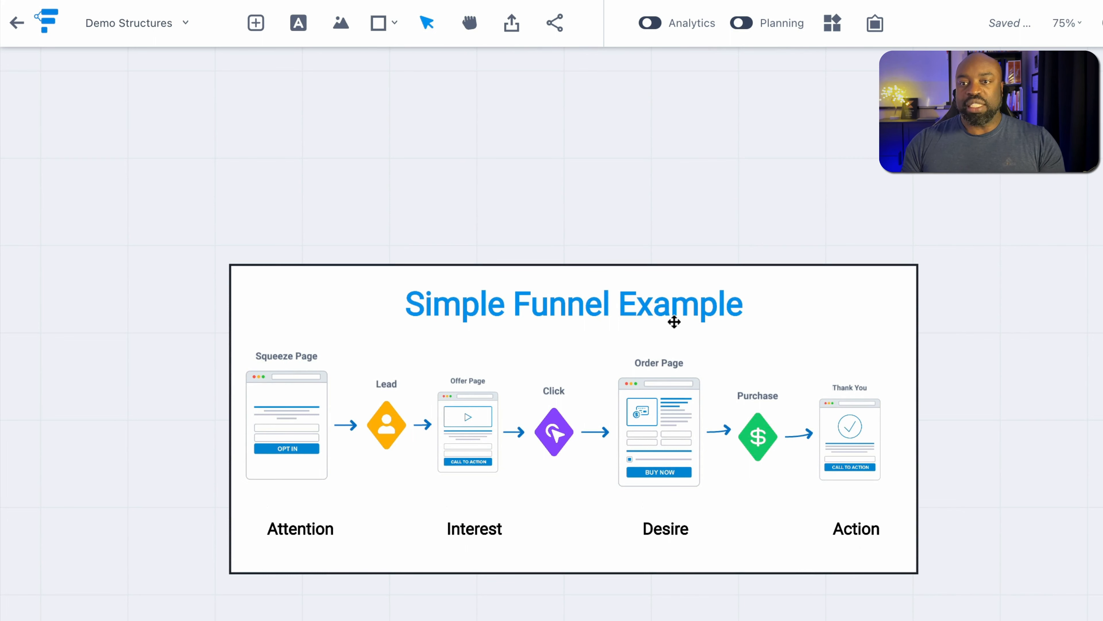
{"action": "mouse_move", "coordinate": [548, 370]}
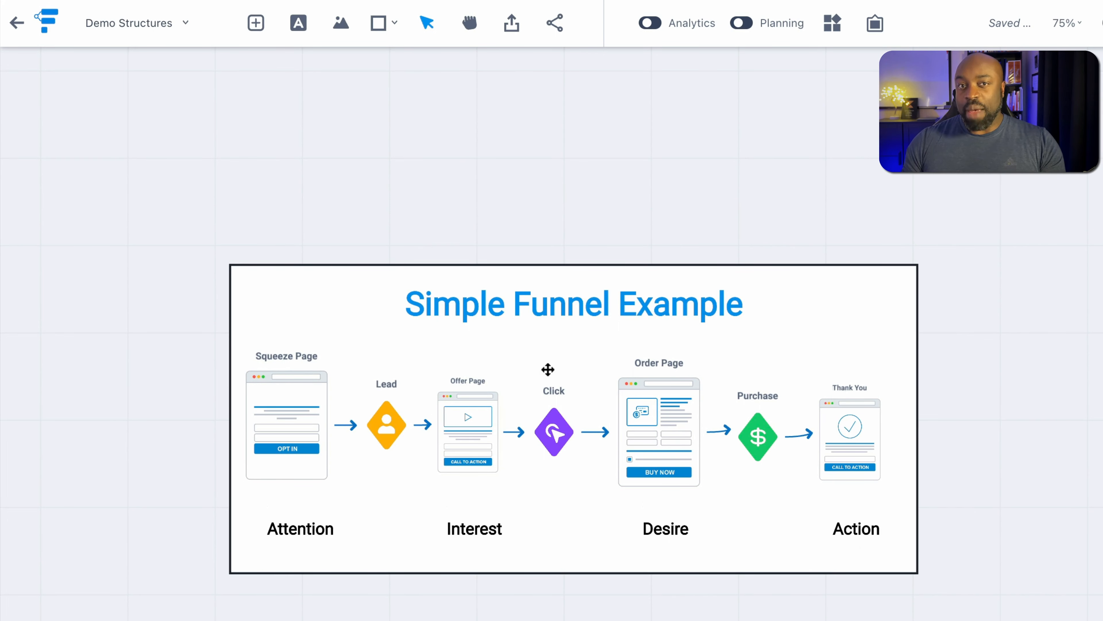
{"action": "mouse_move", "coordinate": [845, 369]}
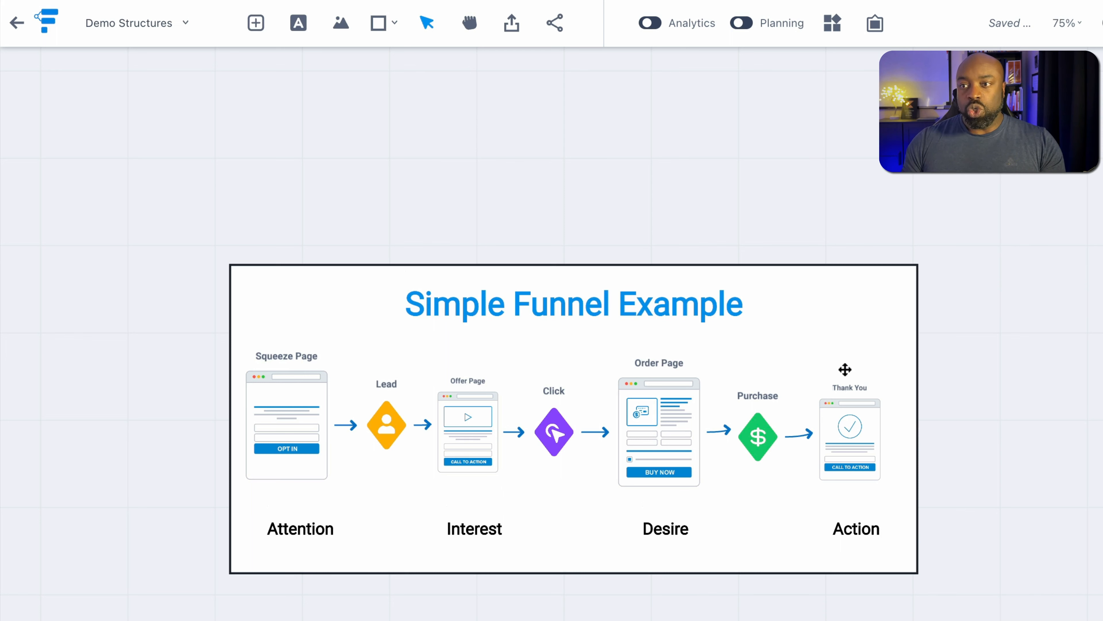
{"action": "mouse_move", "coordinate": [833, 463]}
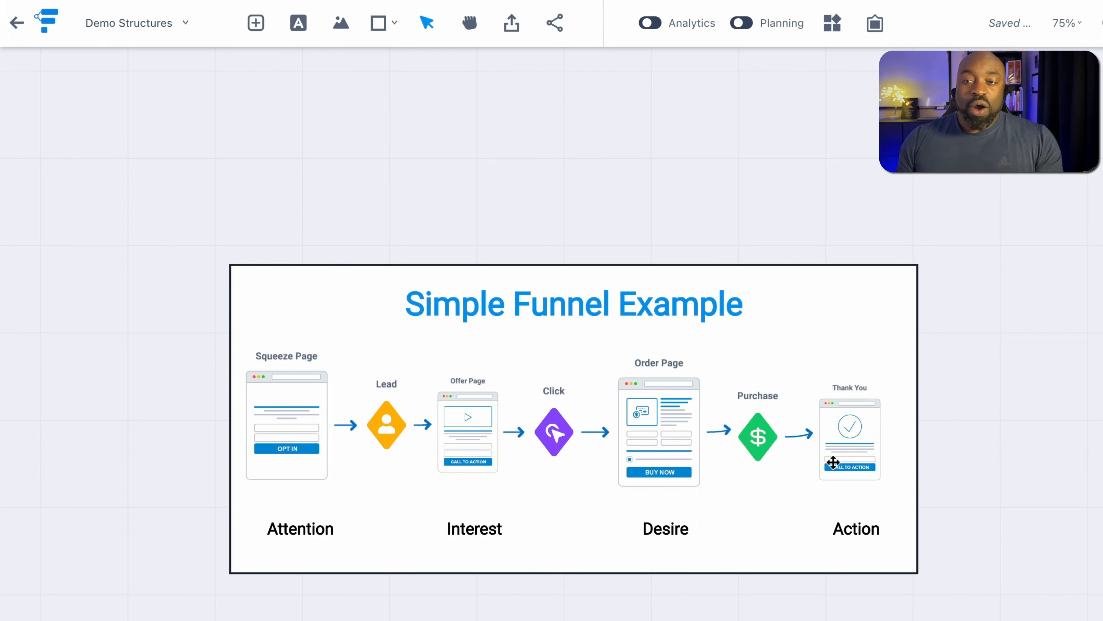
{"action": "mouse_move", "coordinate": [484, 444]}
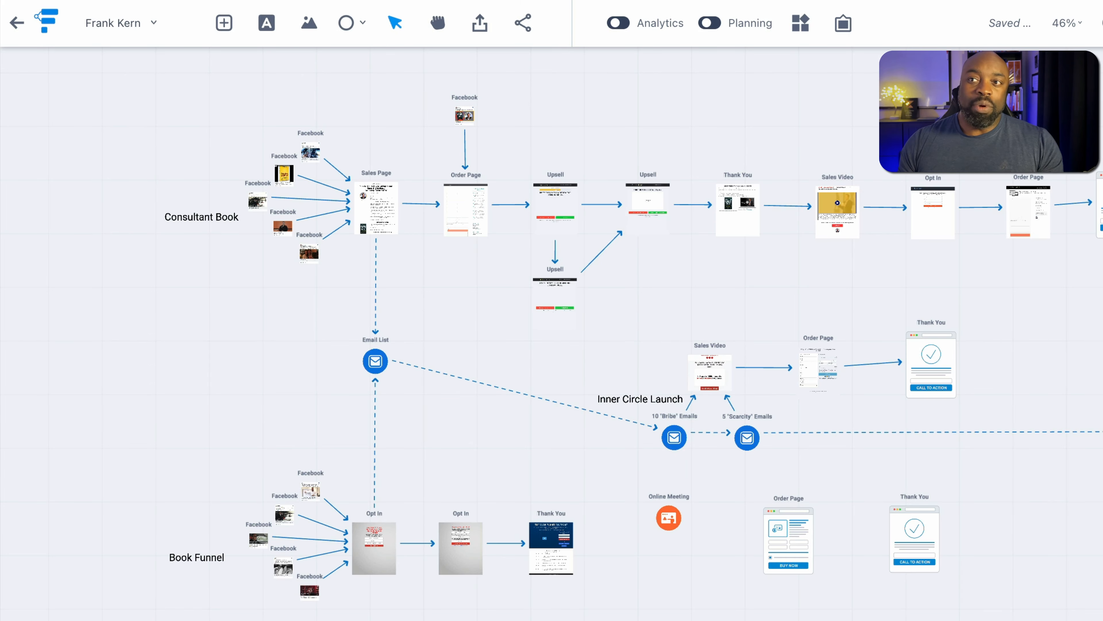
Pan the Frank Kern canvas left to reveal its right side, including Free w/ Inner Circle Trial.
{"action": "left_click_drag", "start_coordinate": [633, 282], "coordinate": [496, 282]}
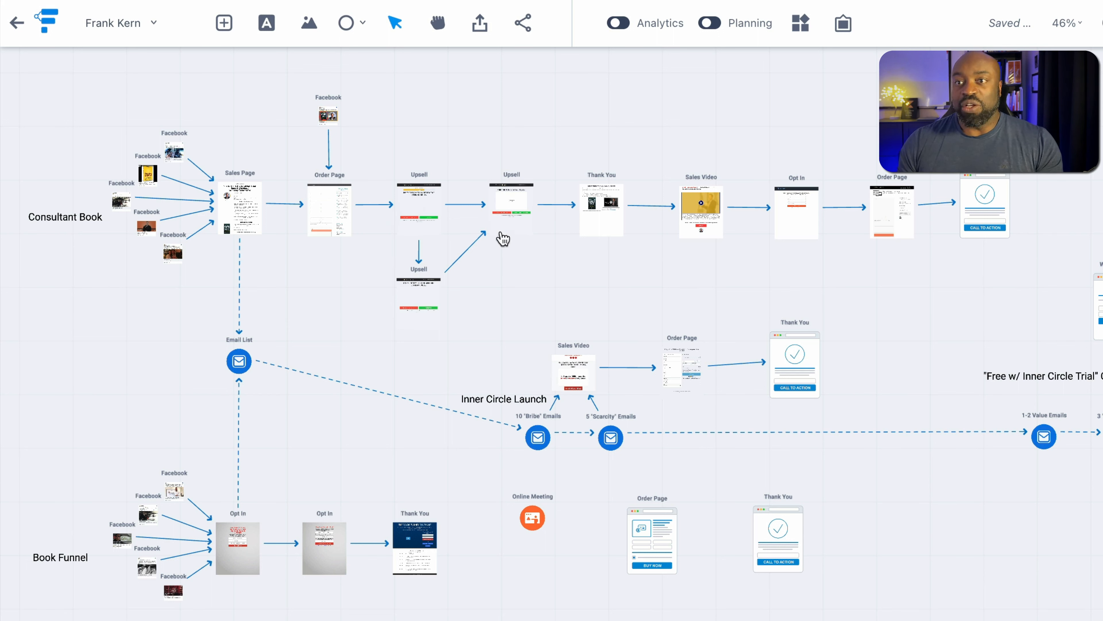
{"action": "mouse_move", "coordinate": [229, 194]}
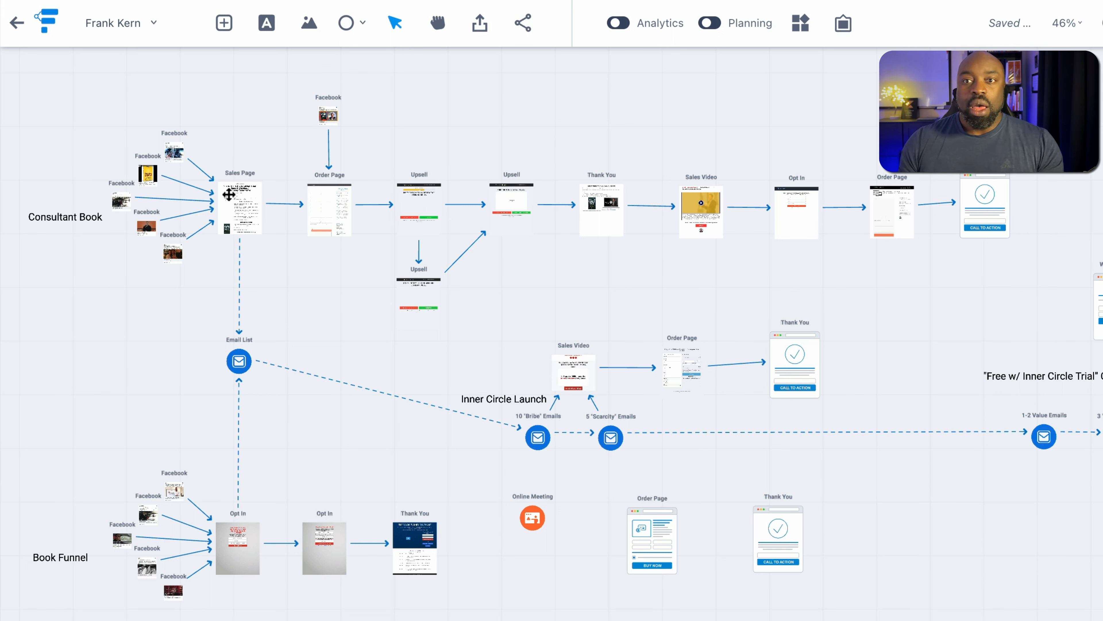
{"action": "mouse_move", "coordinate": [242, 366]}
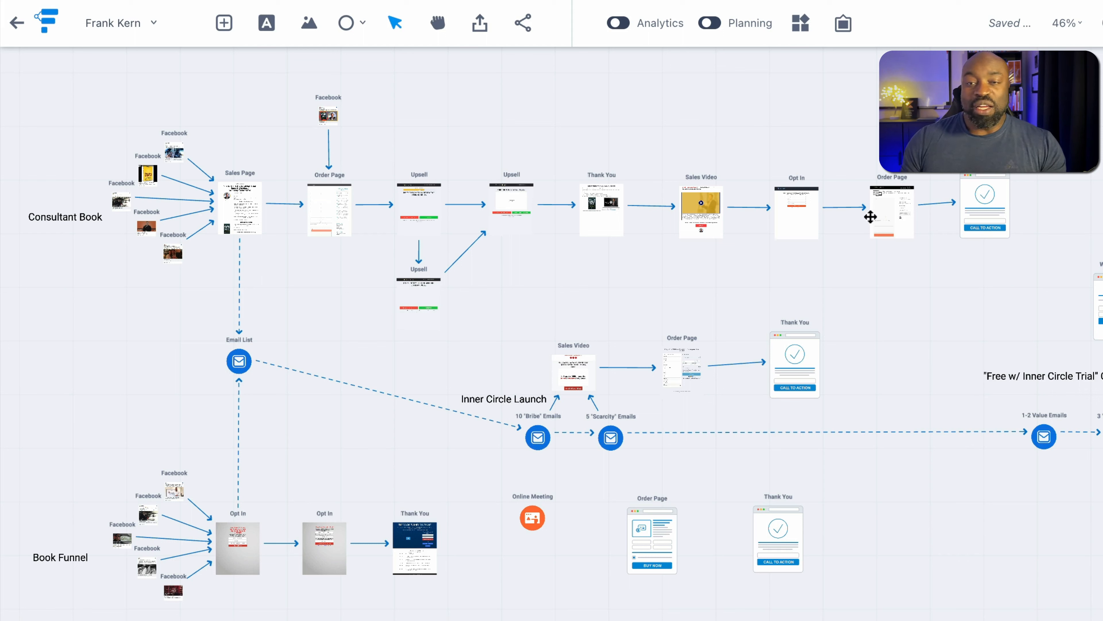
{"action": "mouse_move", "coordinate": [201, 355]}
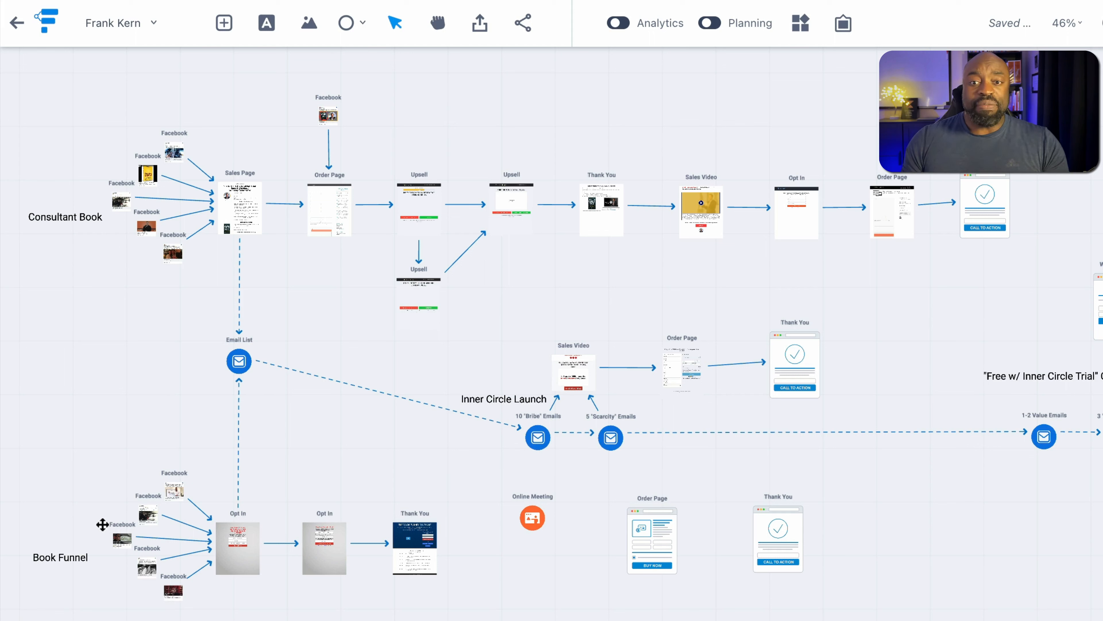
{"action": "mouse_move", "coordinate": [248, 539]}
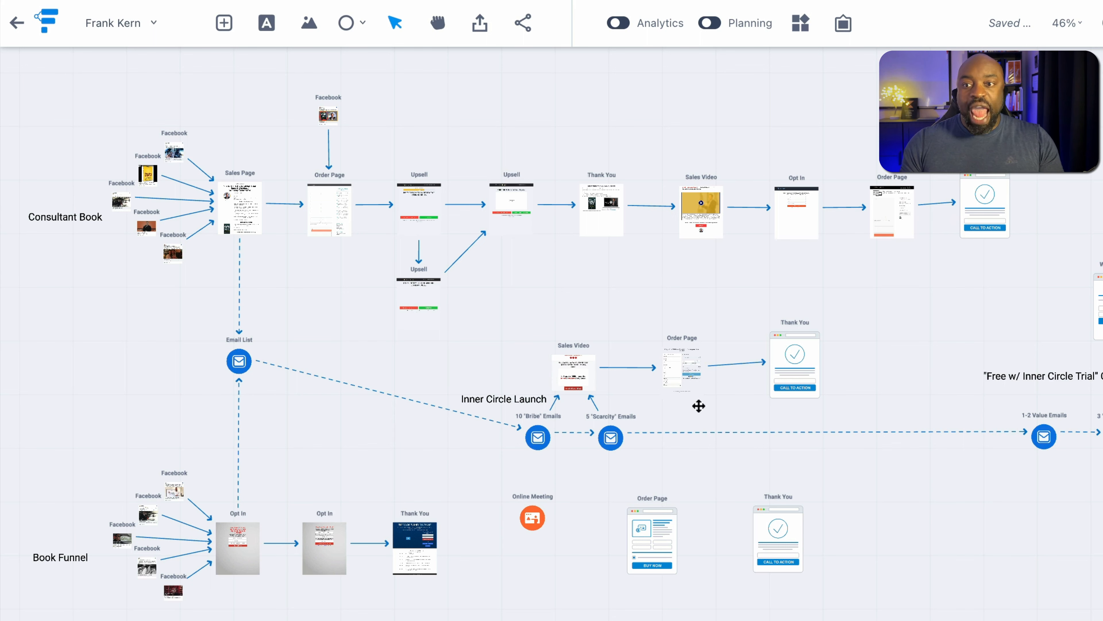
{"action": "mouse_move", "coordinate": [477, 540]}
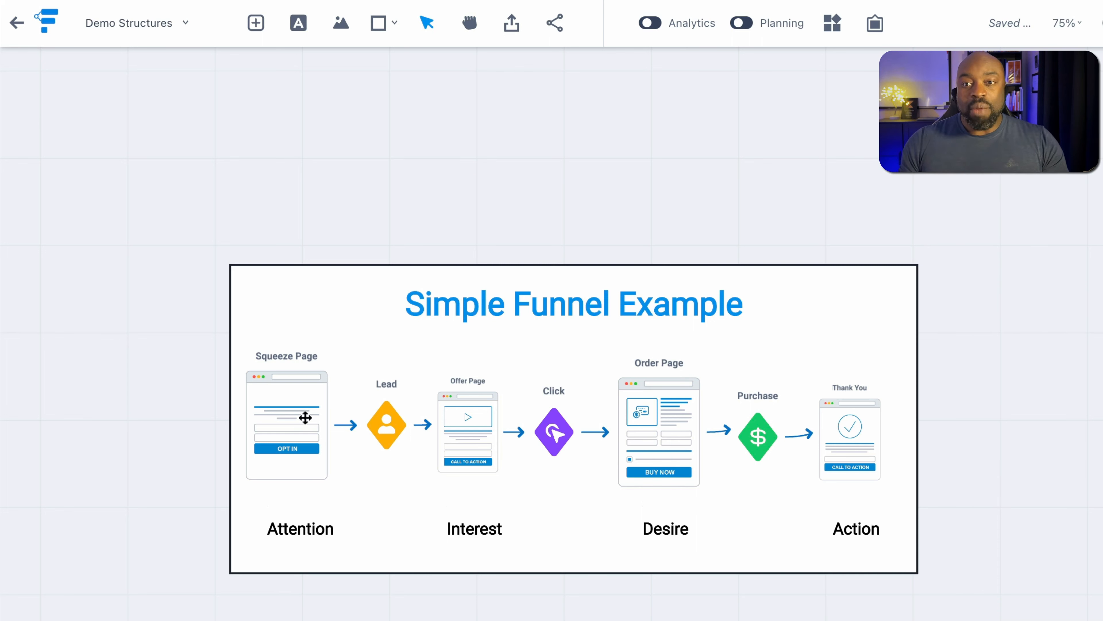
{"action": "mouse_move", "coordinate": [969, 403]}
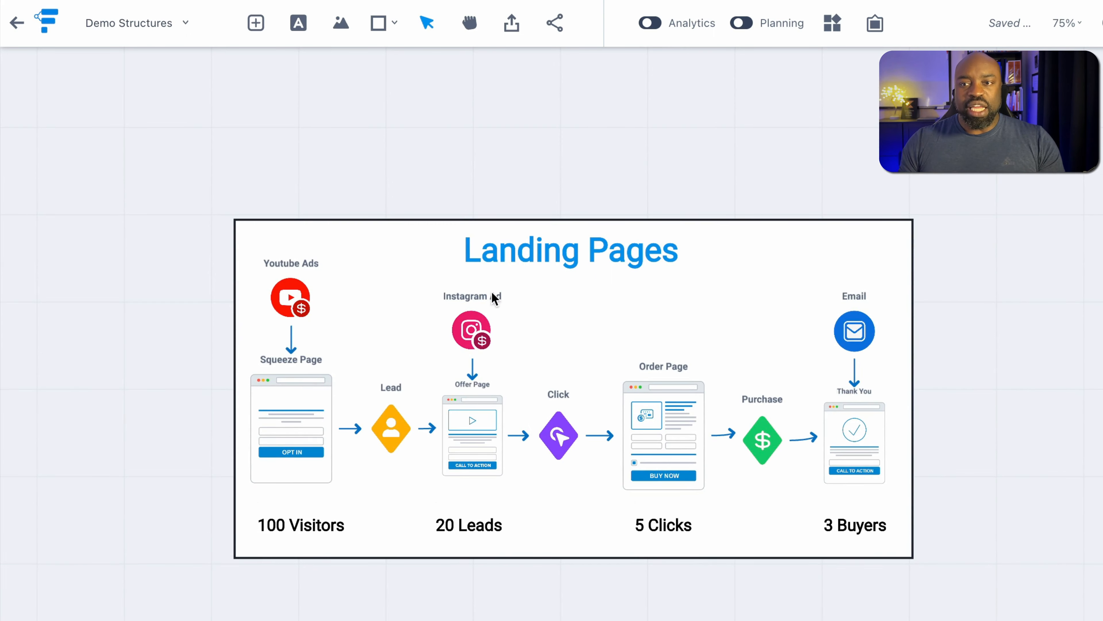
{"action": "mouse_move", "coordinate": [466, 396]}
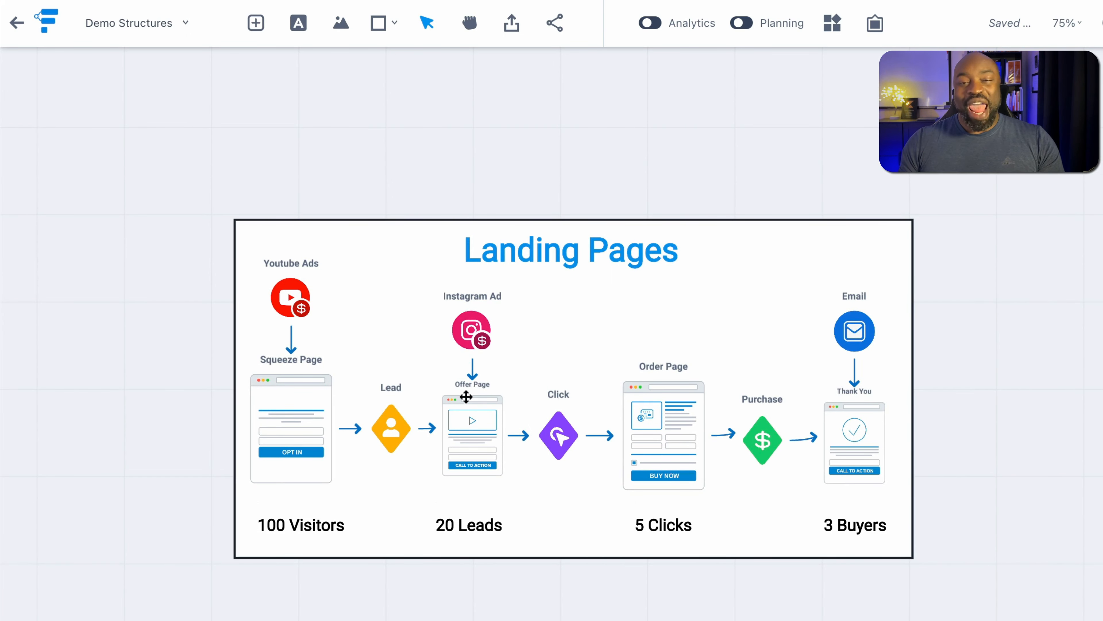
{"action": "mouse_move", "coordinate": [552, 376]}
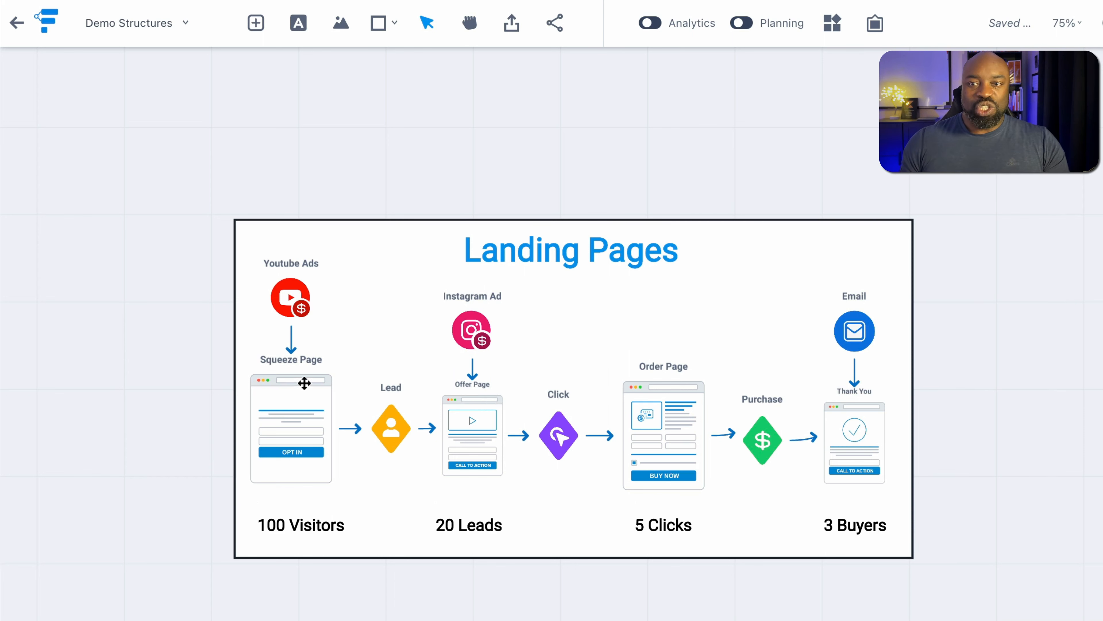
{"action": "mouse_move", "coordinate": [311, 436]}
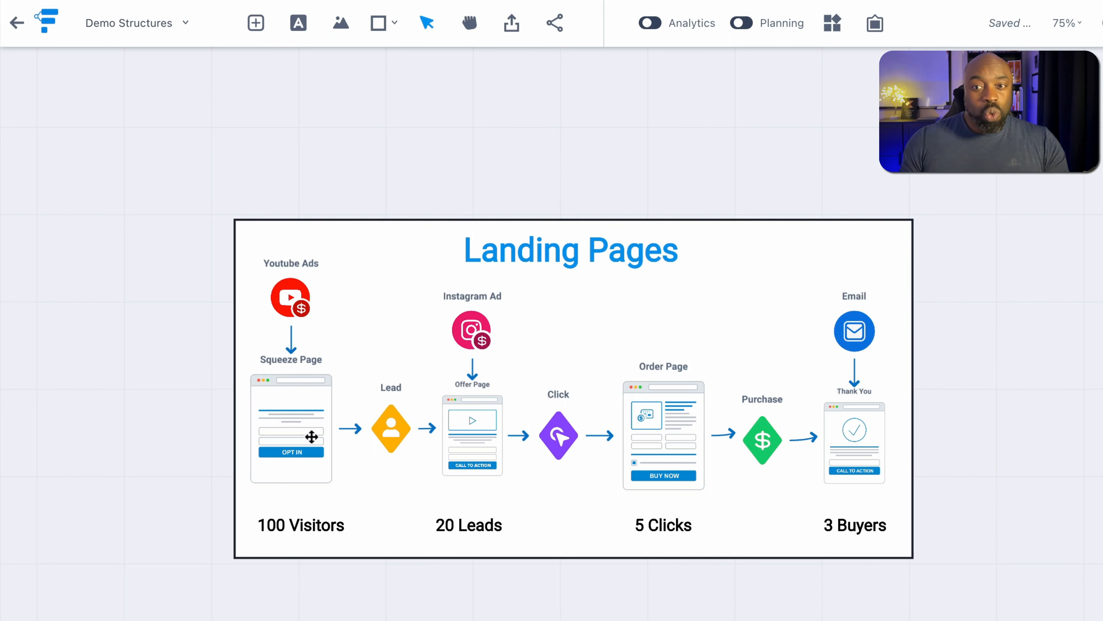
{"action": "mouse_move", "coordinate": [289, 420]}
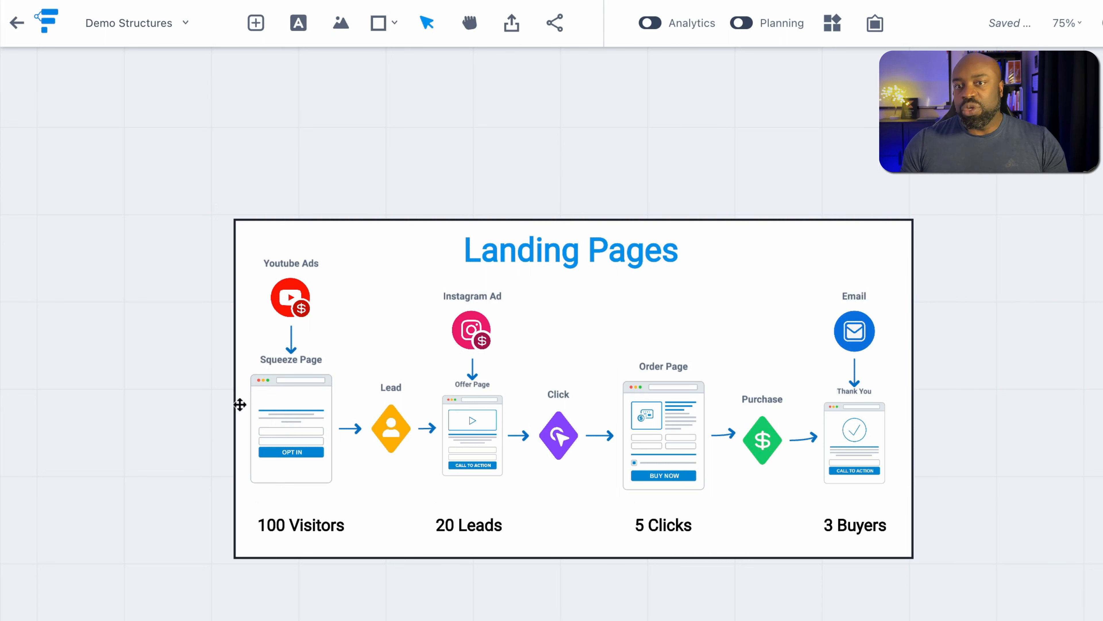
{"action": "mouse_move", "coordinate": [448, 294]}
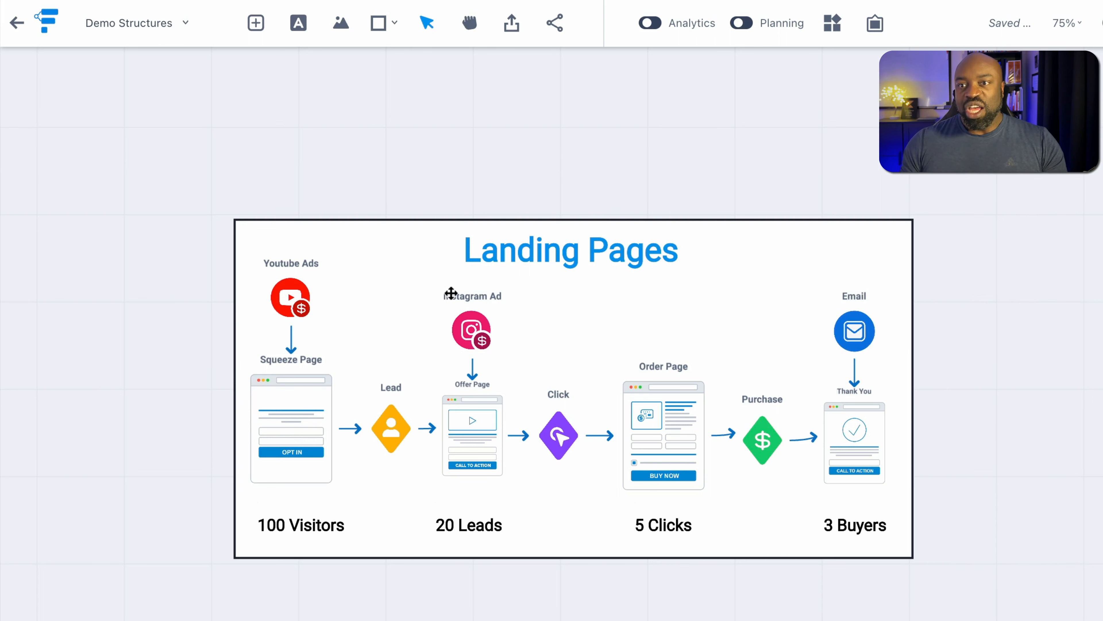
{"action": "mouse_move", "coordinate": [499, 306]}
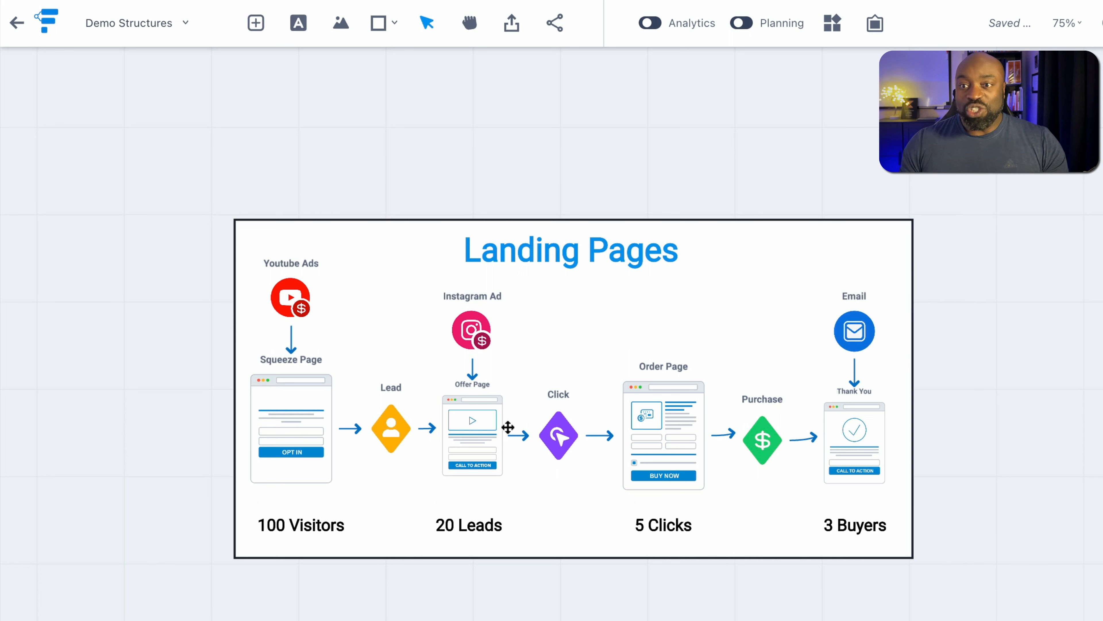
{"action": "mouse_move", "coordinate": [477, 464]}
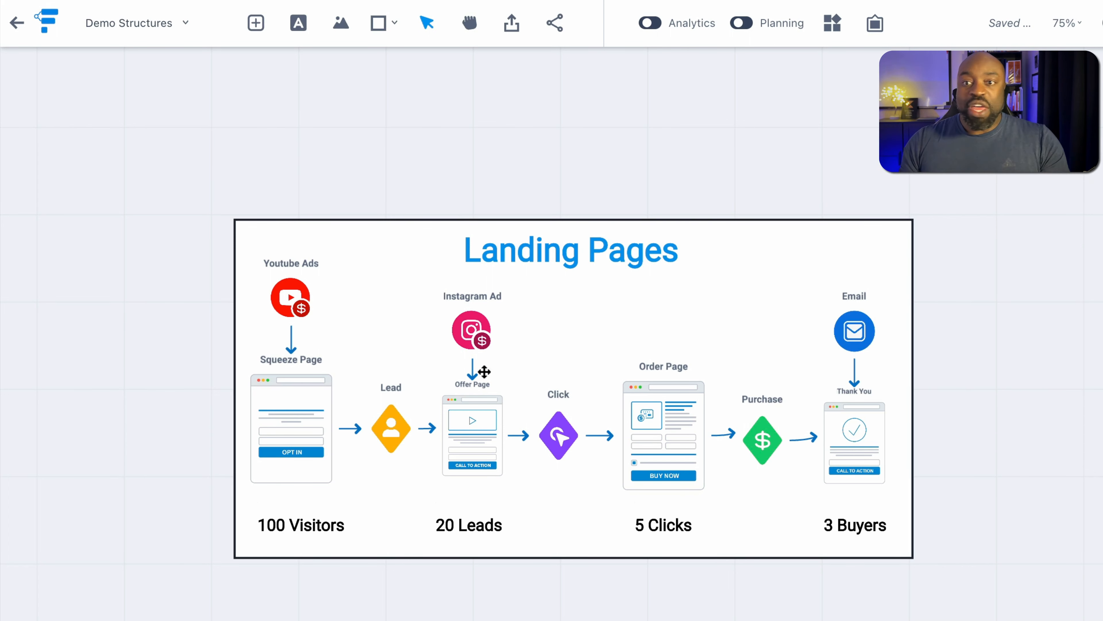
{"action": "mouse_move", "coordinate": [270, 413]}
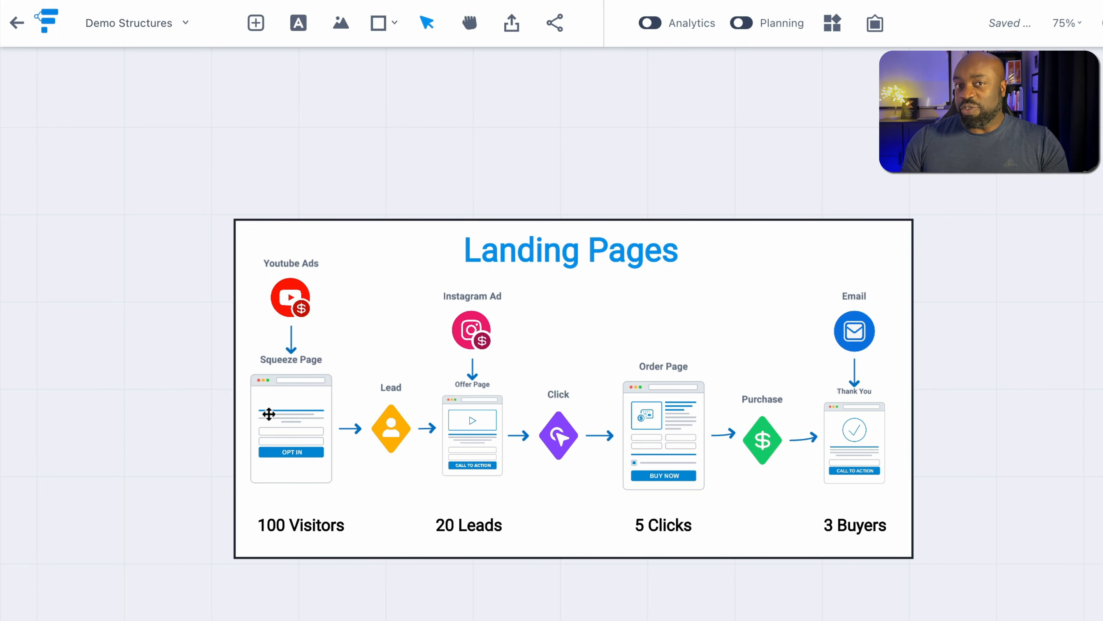
{"action": "mouse_move", "coordinate": [486, 436]}
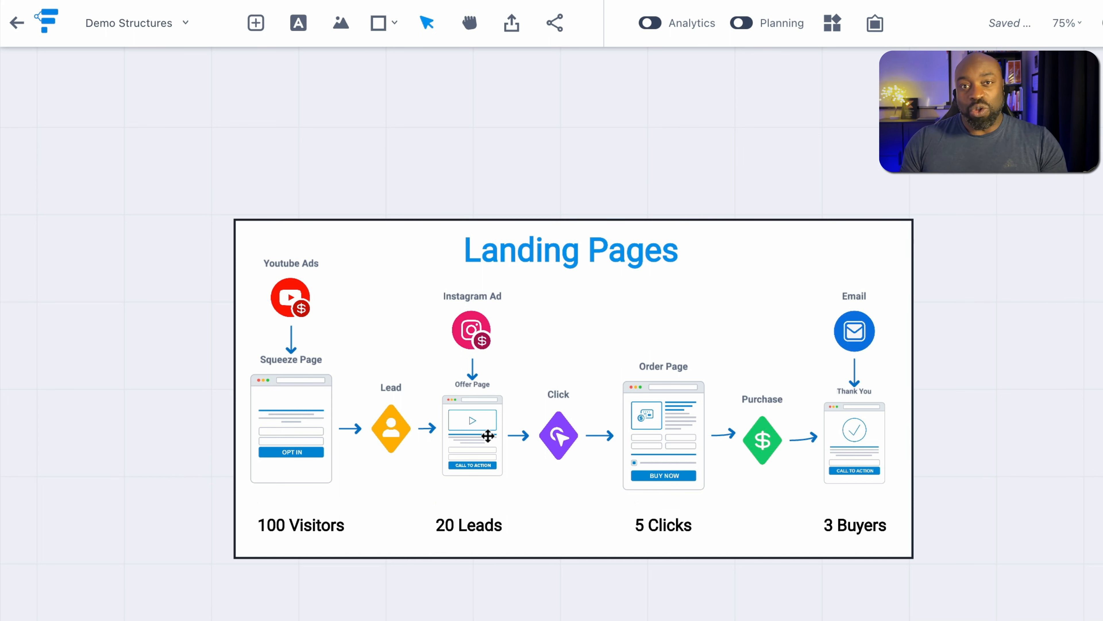
{"action": "mouse_move", "coordinate": [557, 433]}
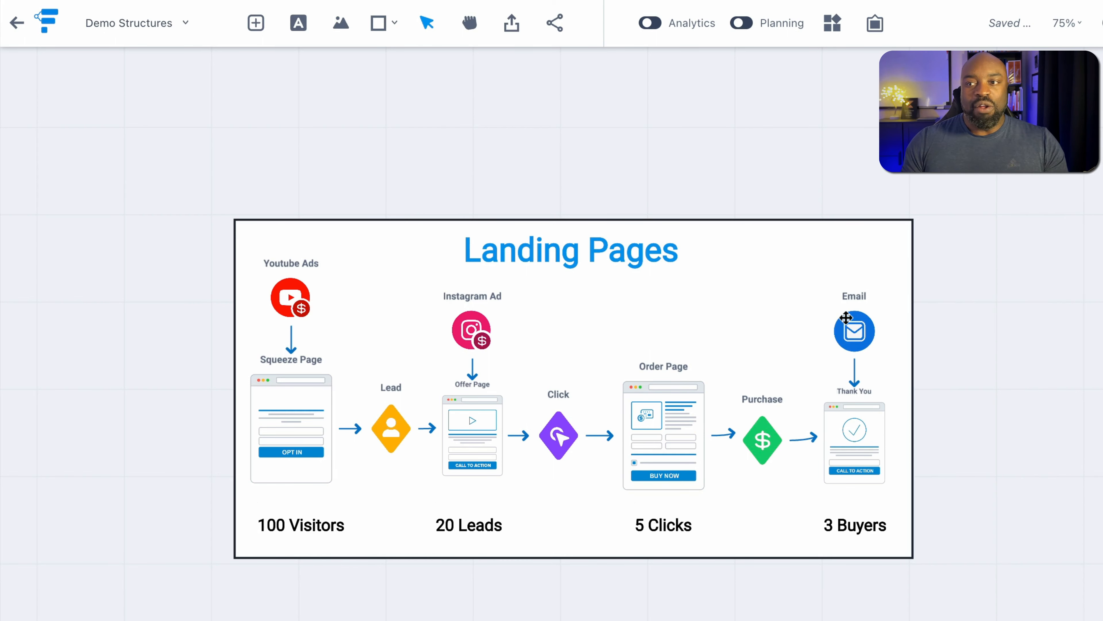
{"action": "mouse_move", "coordinate": [890, 482]}
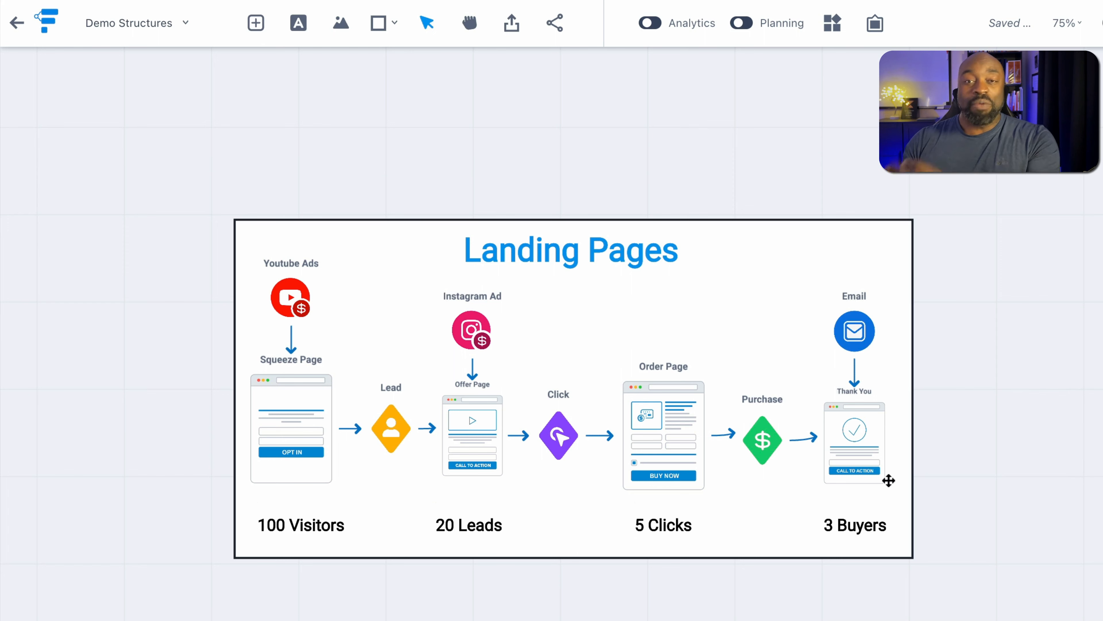
{"action": "mouse_move", "coordinate": [577, 144]}
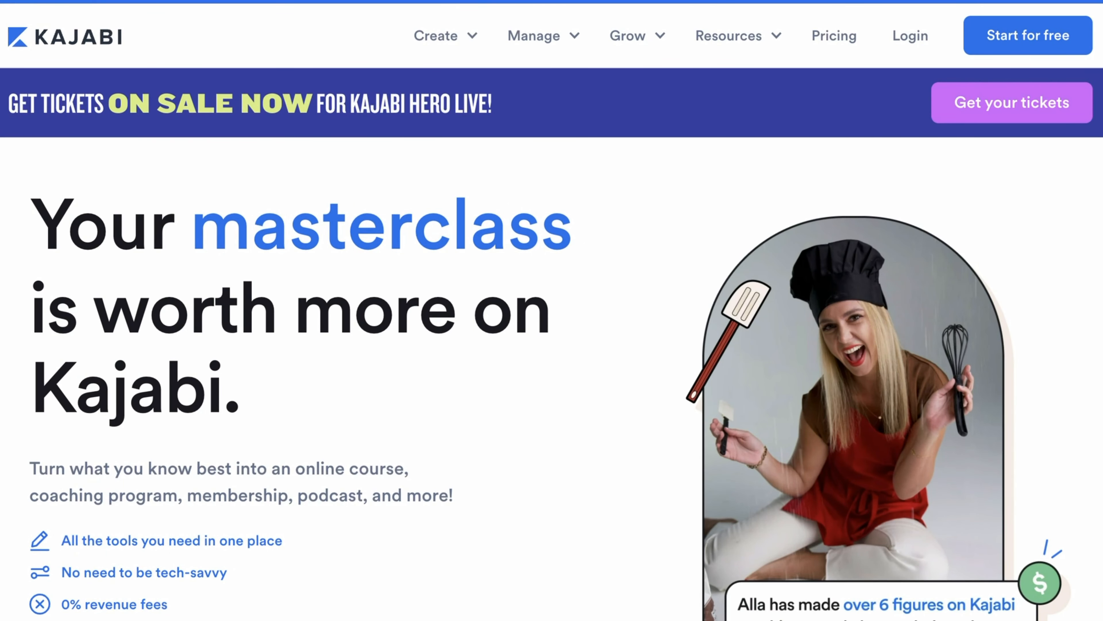
Scroll the canvas down from the Landing Pages frame toward the WEBSITE frame.
{"action": "scroll", "scroll_direction": "down", "scroll_amount": 3}
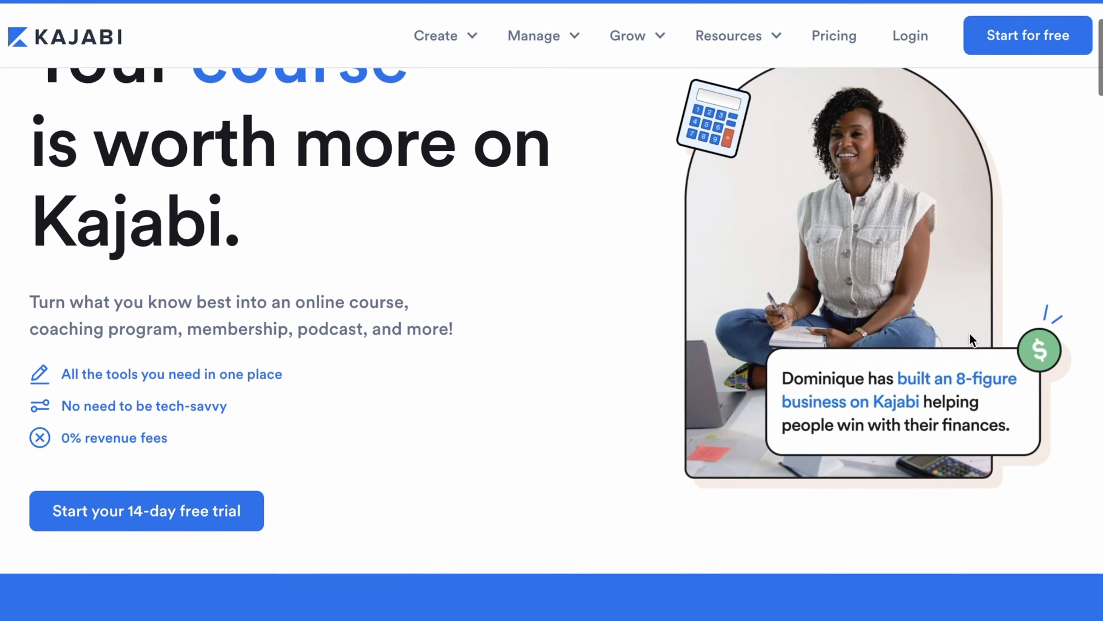
{"action": "scroll", "scroll_direction": "down", "scroll_amount": 3}
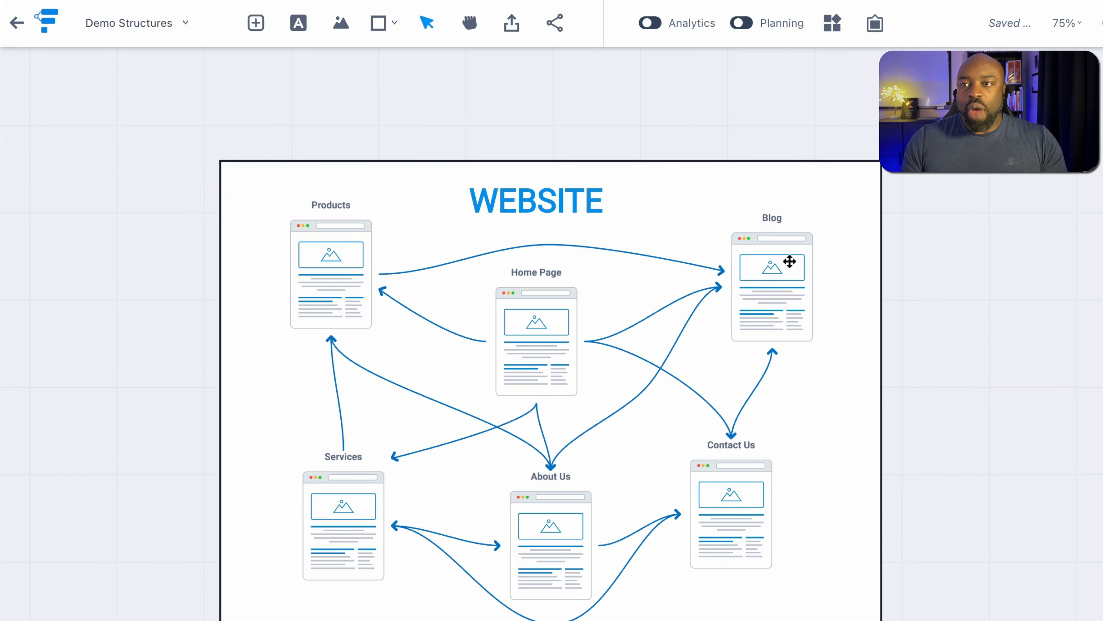
{"action": "mouse_move", "coordinate": [531, 536]}
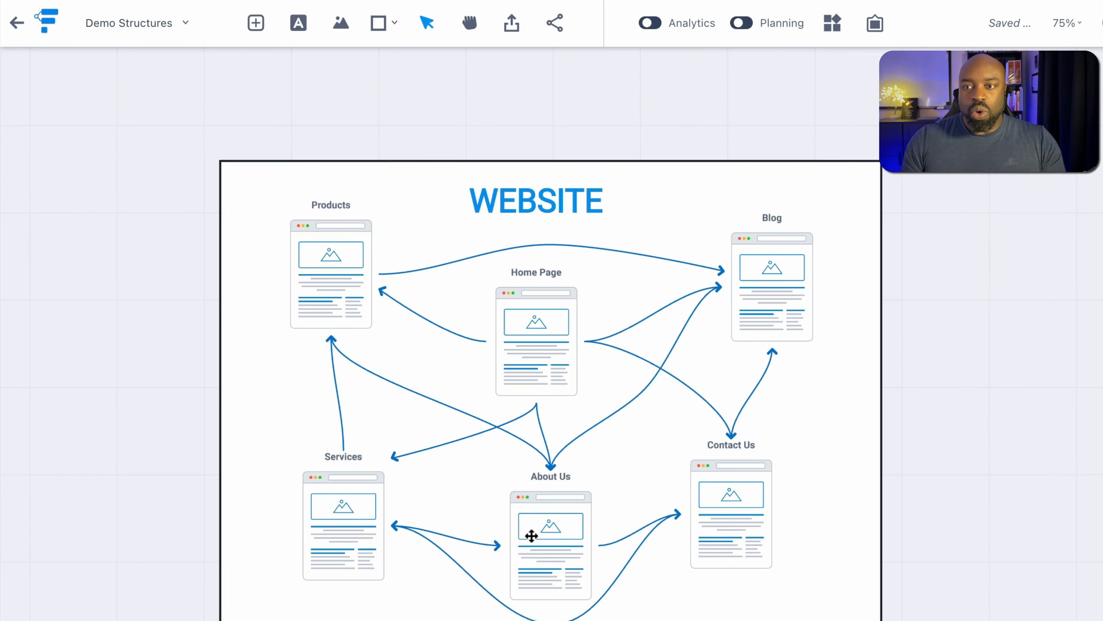
{"action": "mouse_move", "coordinate": [562, 404]}
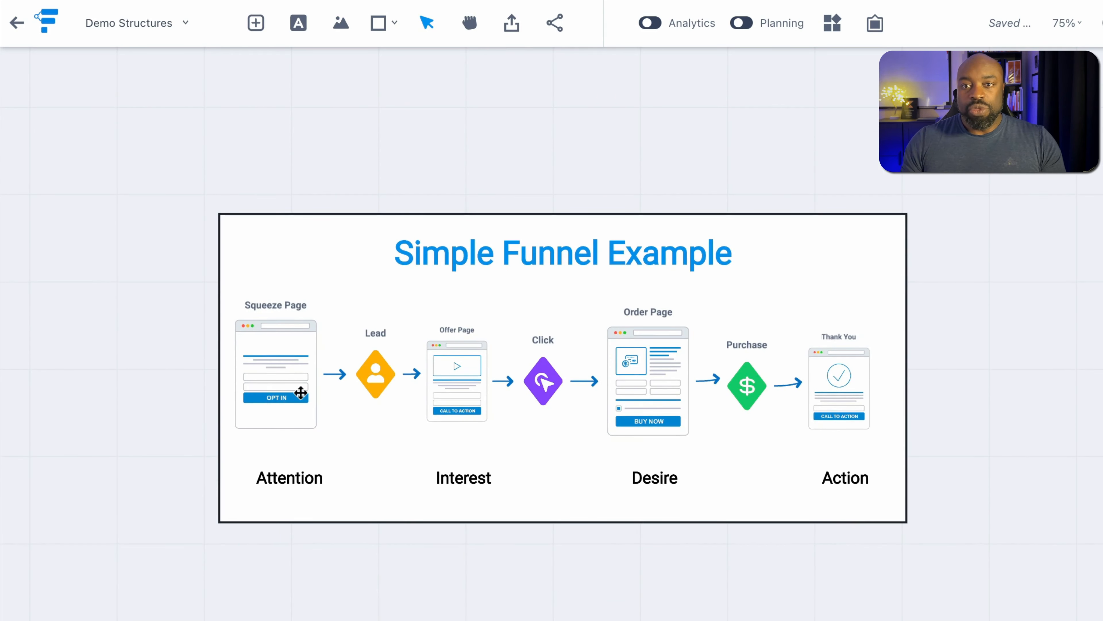
{"action": "mouse_move", "coordinate": [470, 385]}
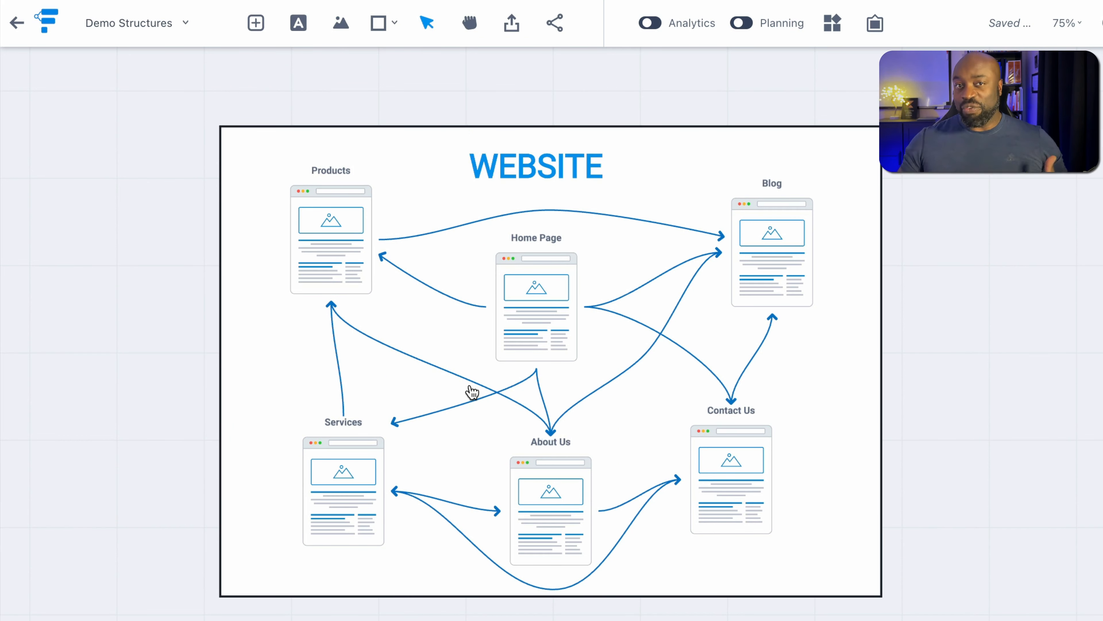
{"action": "mouse_move", "coordinate": [590, 285]}
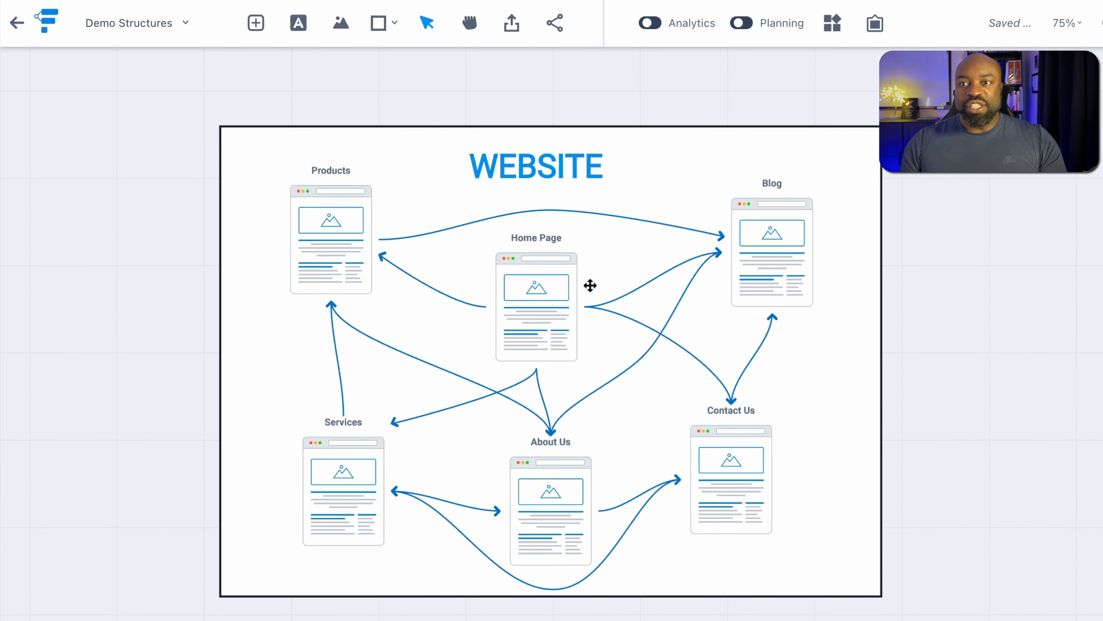
{"action": "mouse_move", "coordinate": [489, 296]}
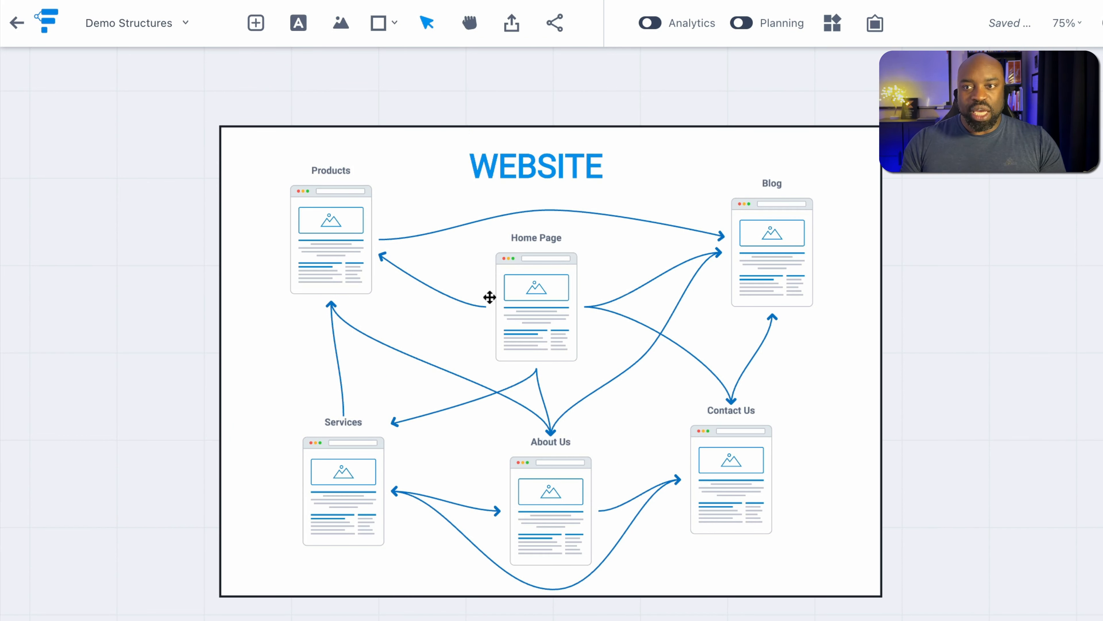
{"action": "mouse_move", "coordinate": [448, 372]}
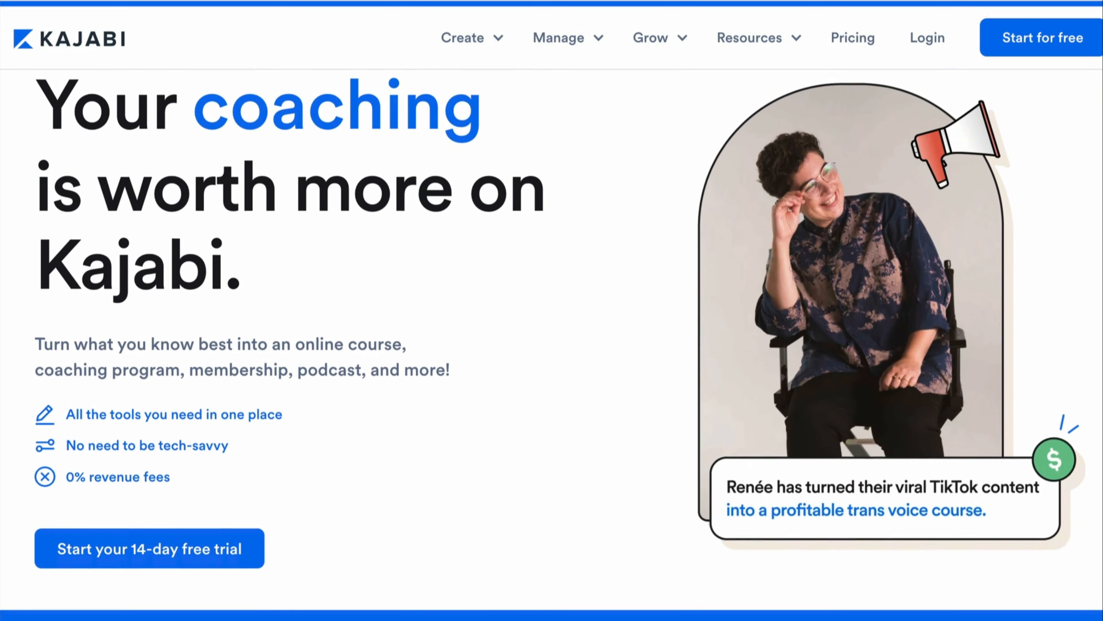
Scroll the Kajabi homepage down to the creator statistics: $5B+ earned, $100K+ businesses, 300K+ products.
{"action": "scroll", "scroll_direction": "down", "scroll_amount": 3}
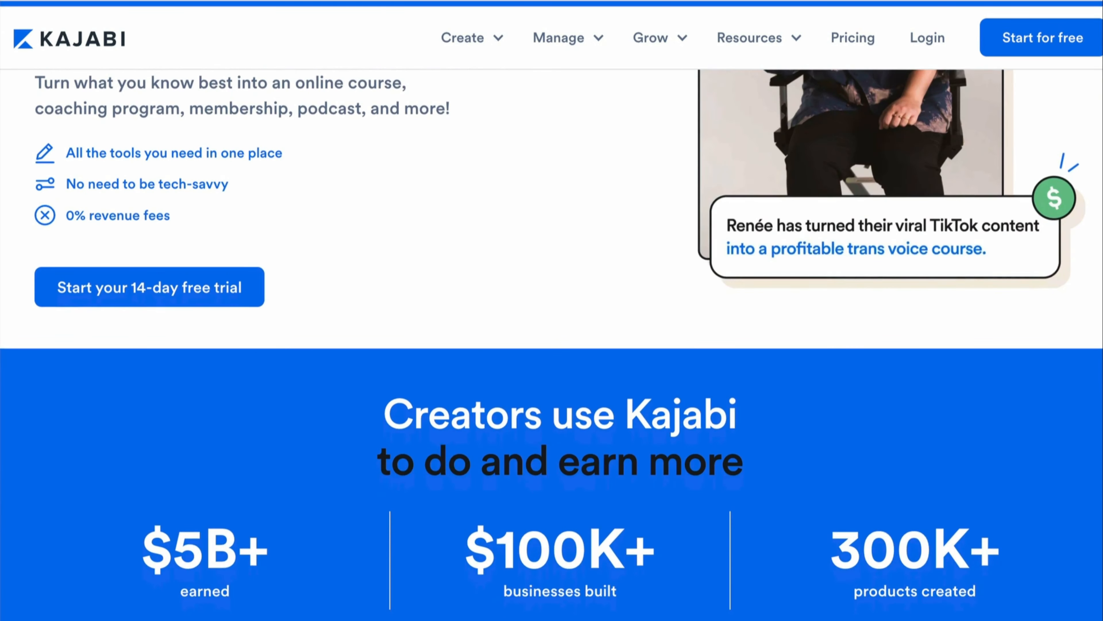
{"action": "scroll", "scroll_direction": "down", "scroll_amount": 3}
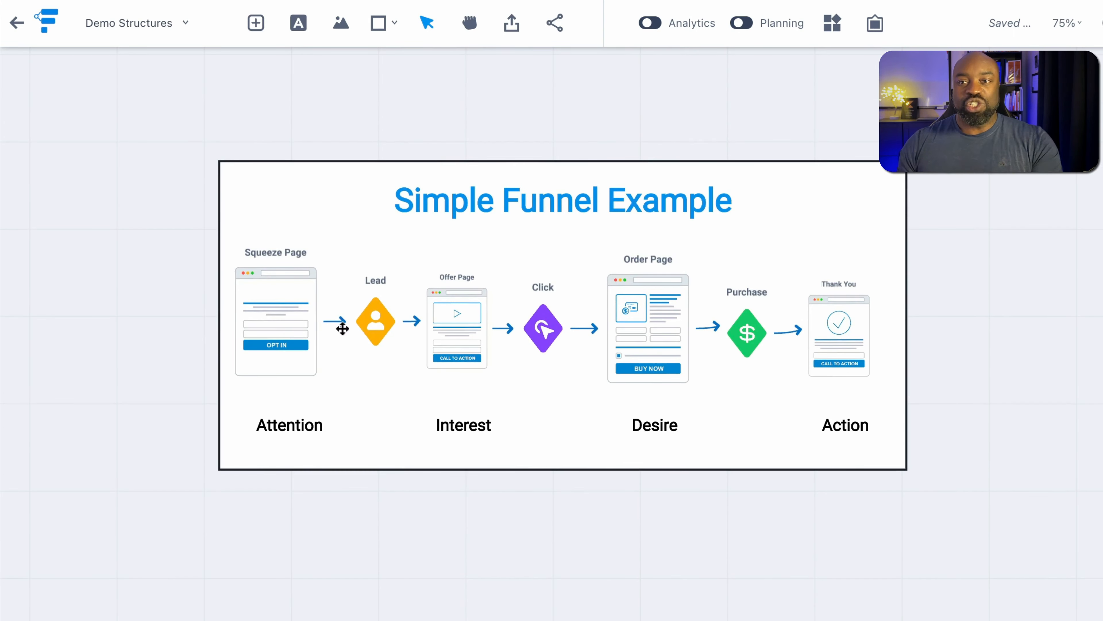
{"action": "mouse_move", "coordinate": [148, 286]}
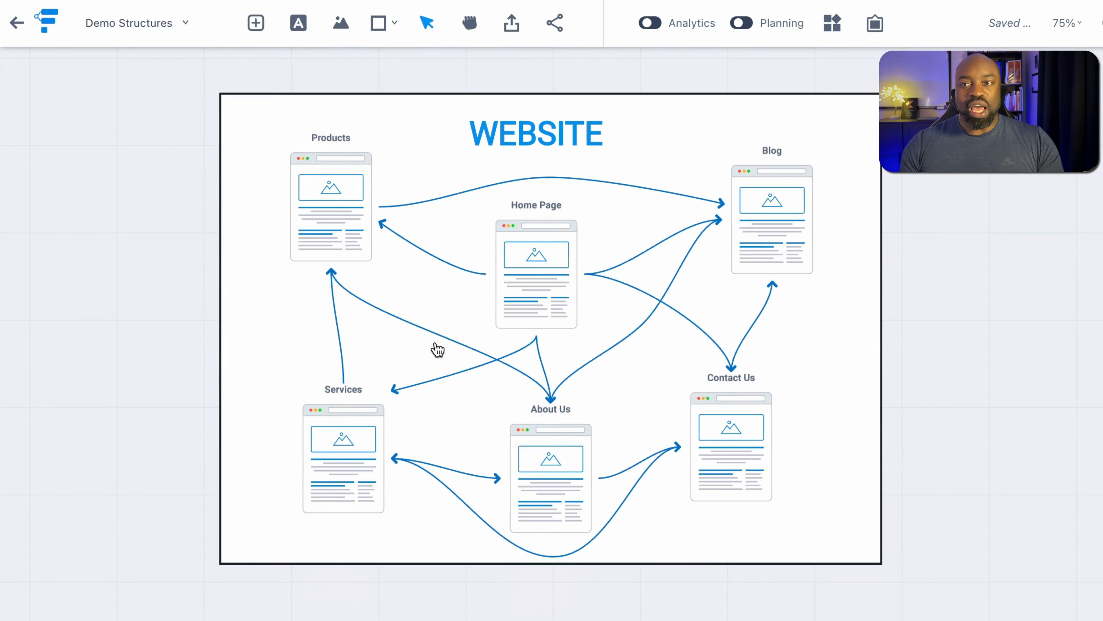
{"action": "mouse_move", "coordinate": [304, 235]}
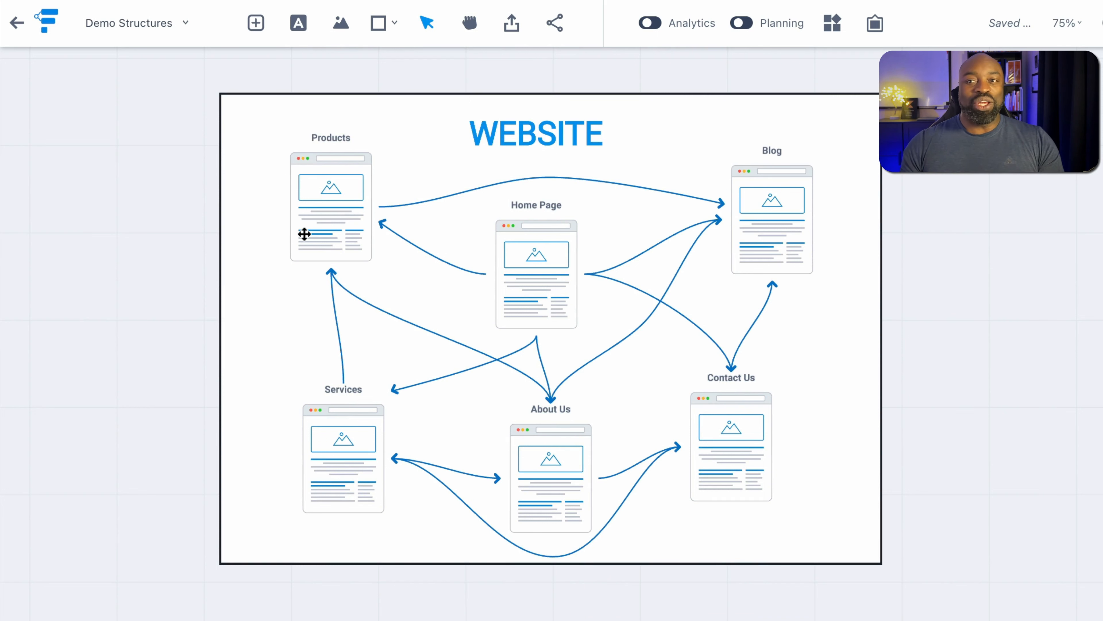
{"action": "mouse_move", "coordinate": [478, 275]}
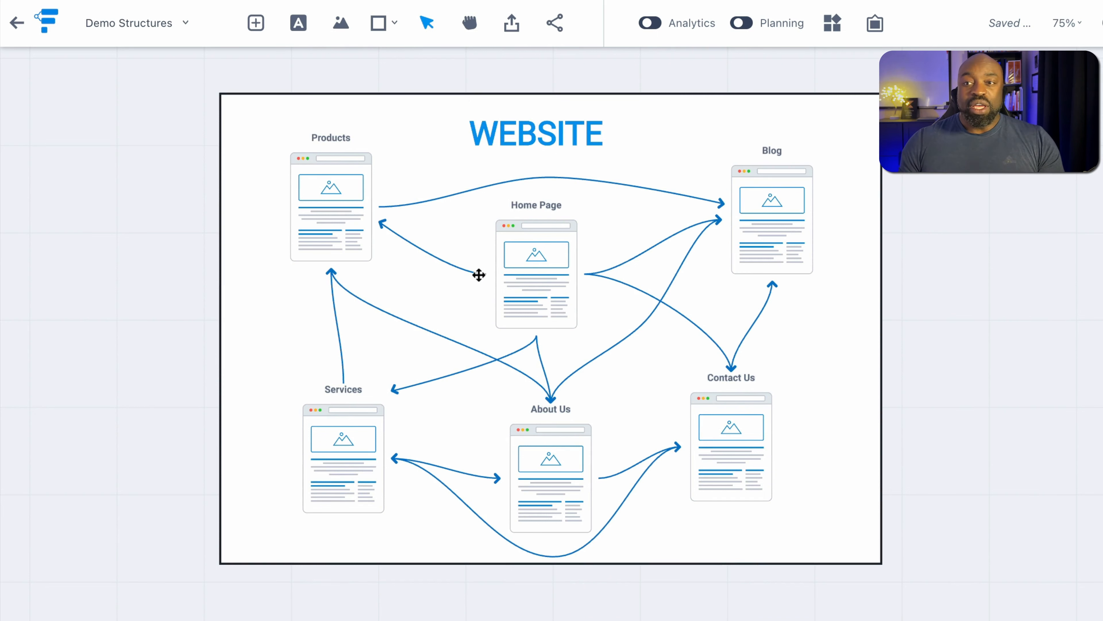
{"action": "mouse_move", "coordinate": [592, 220]}
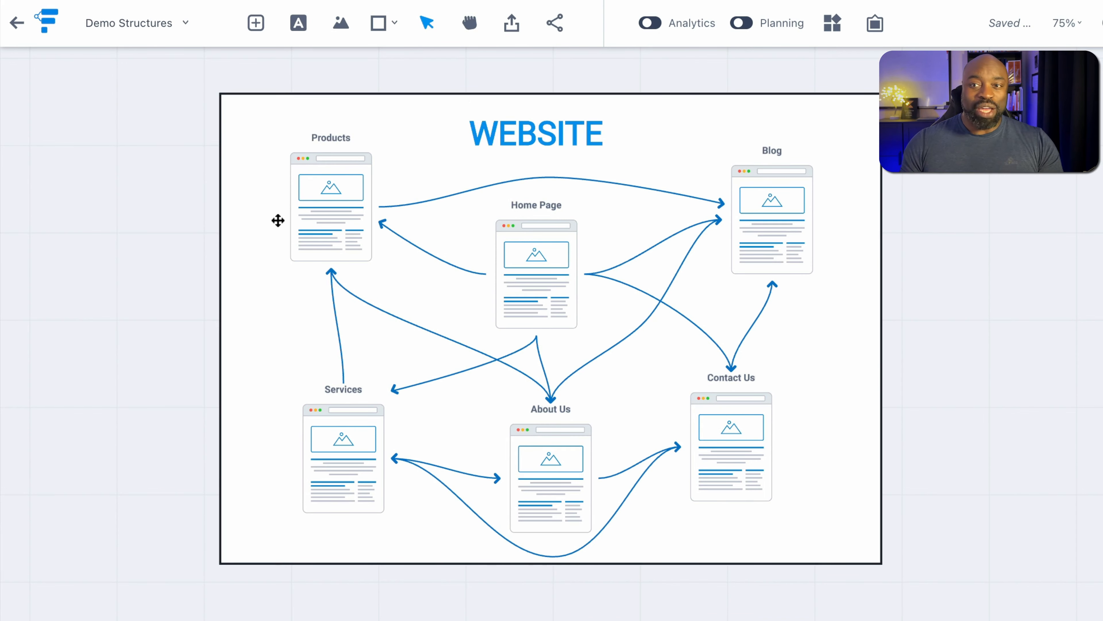
{"action": "mouse_move", "coordinate": [434, 185]}
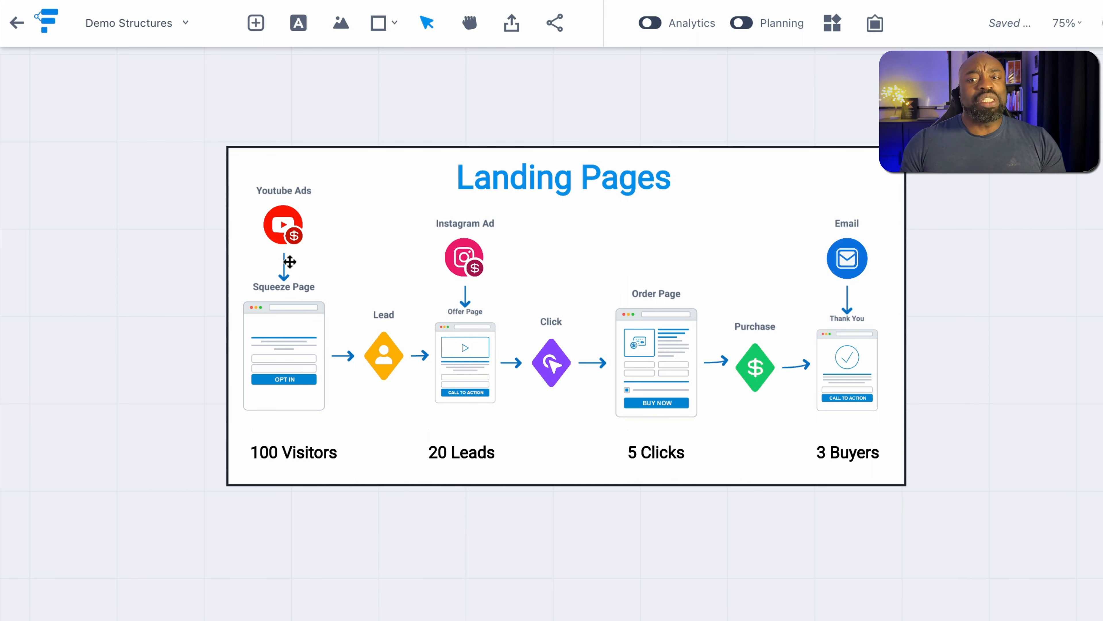
{"action": "mouse_move", "coordinate": [295, 352]}
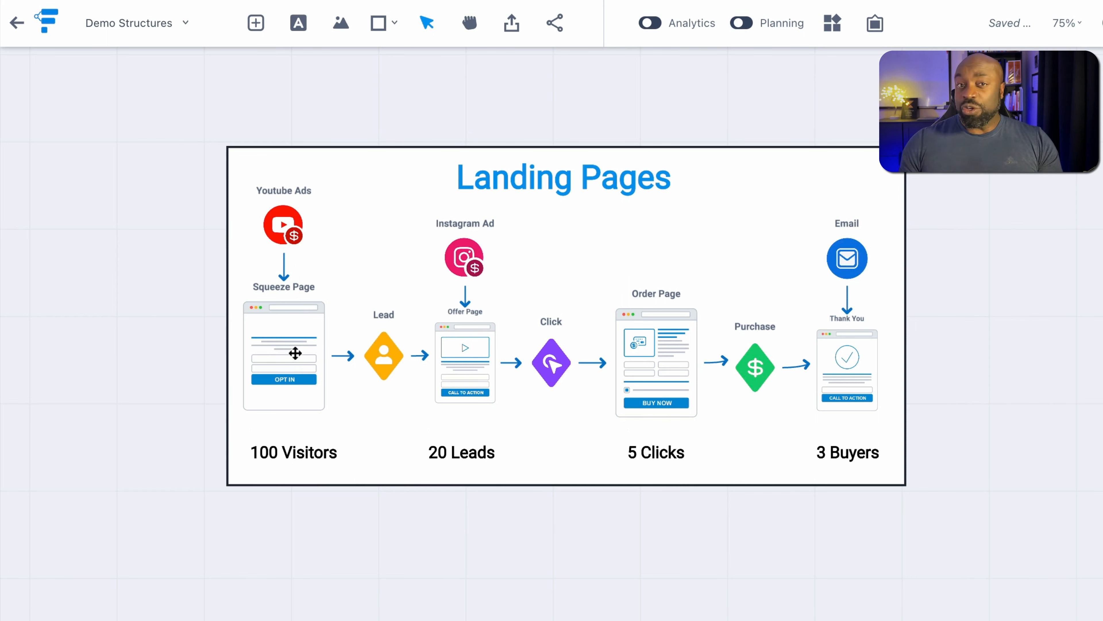
{"action": "mouse_move", "coordinate": [288, 388]}
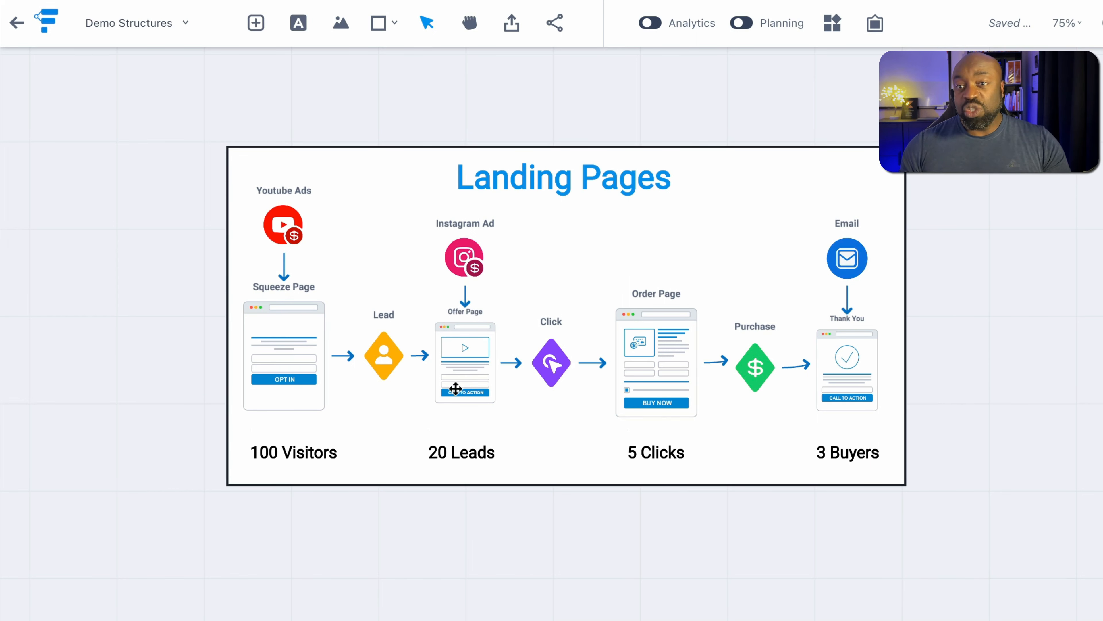
{"action": "mouse_move", "coordinate": [490, 303]}
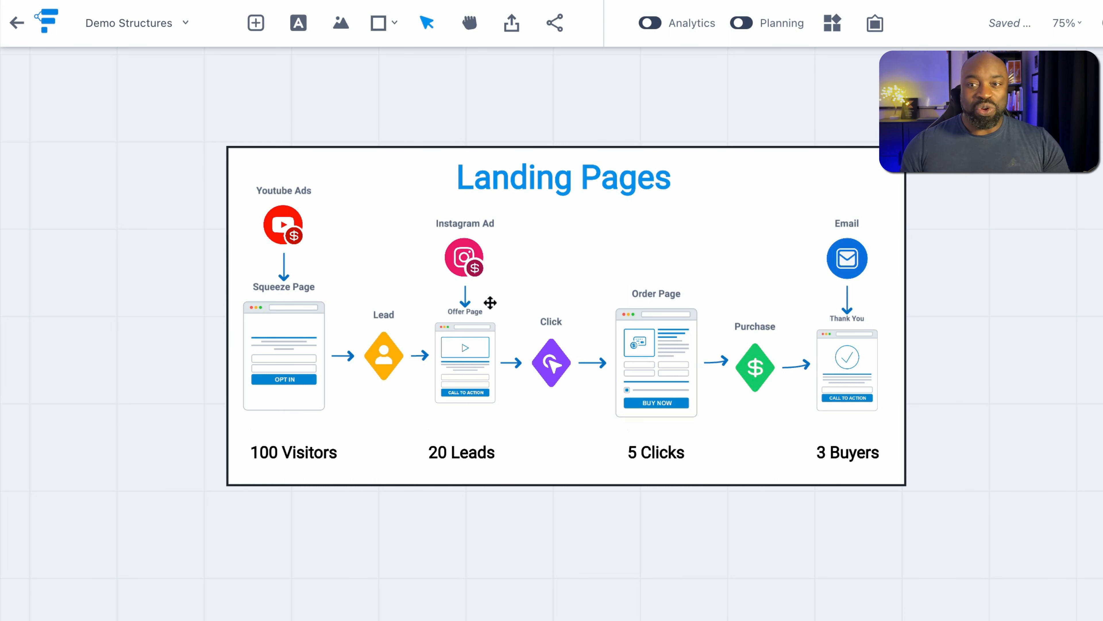
{"action": "mouse_move", "coordinate": [468, 411]}
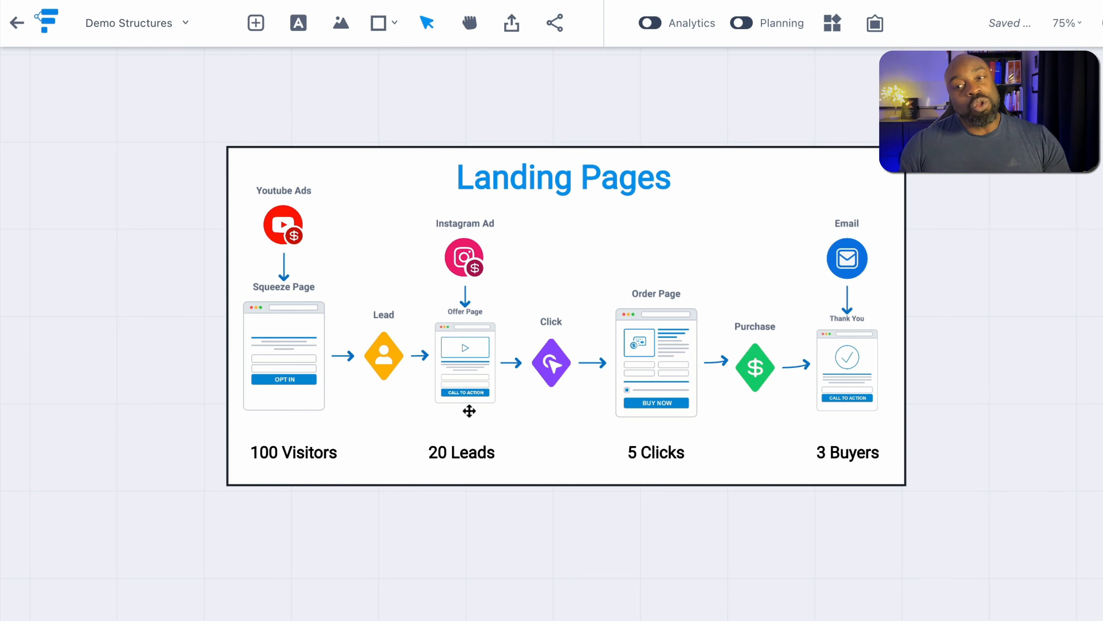
{"action": "mouse_move", "coordinate": [461, 316]}
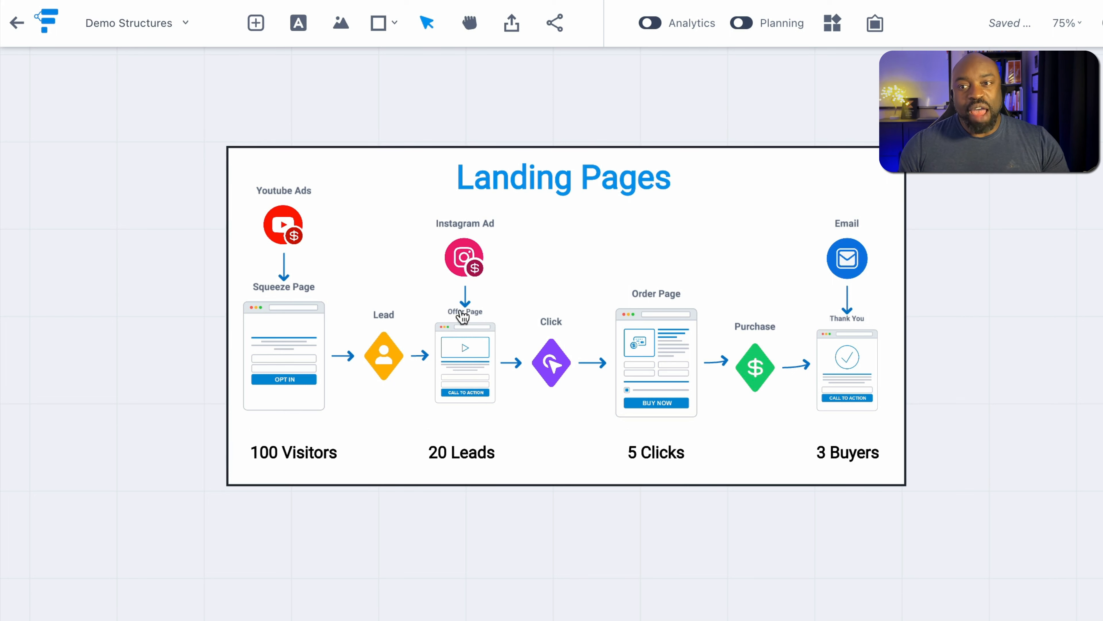
{"action": "mouse_move", "coordinate": [463, 386]}
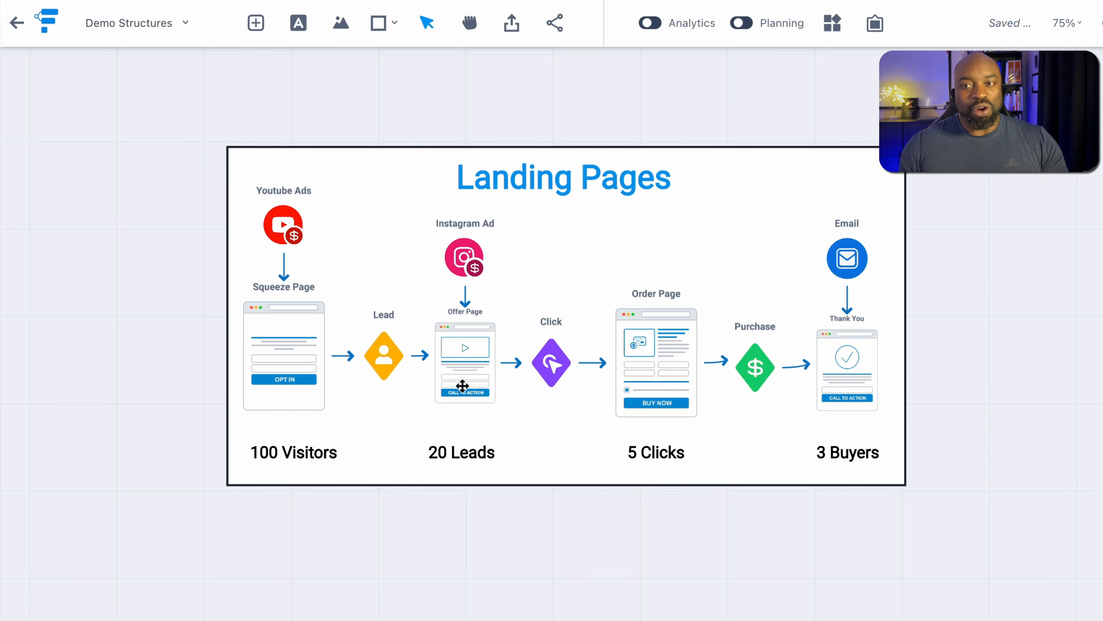
{"action": "mouse_move", "coordinate": [665, 360]}
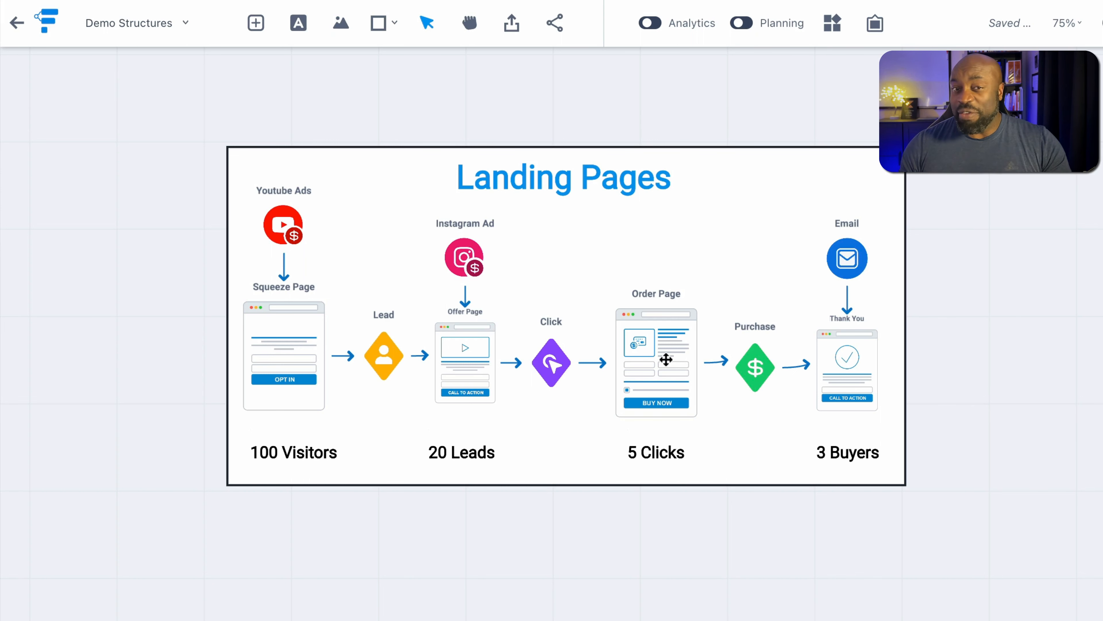
{"action": "mouse_move", "coordinate": [929, 452]}
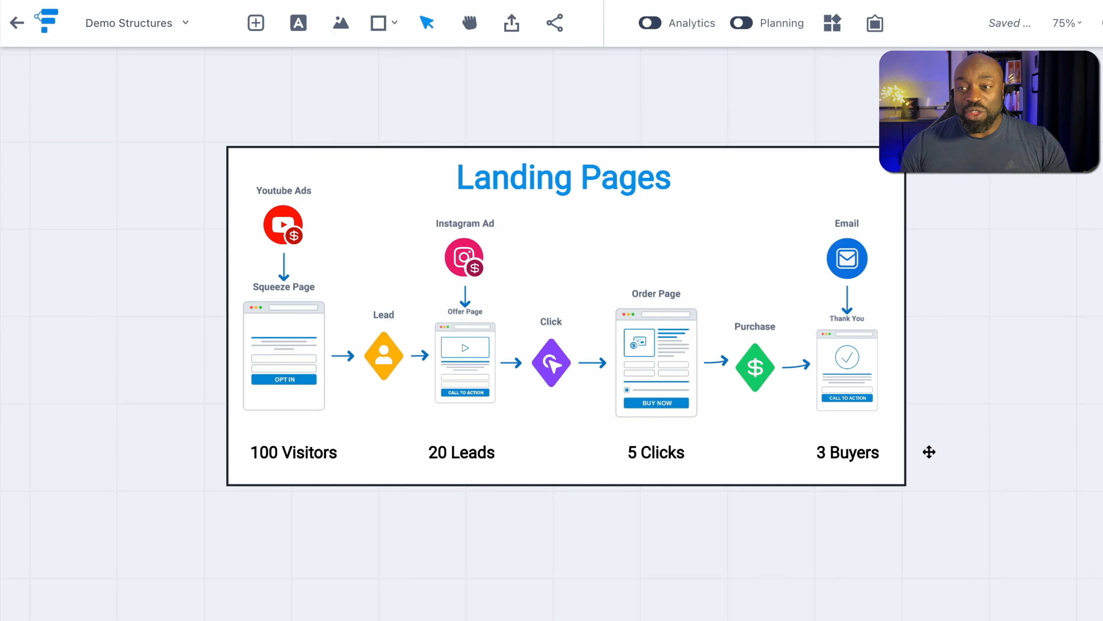
{"action": "mouse_move", "coordinate": [313, 207]}
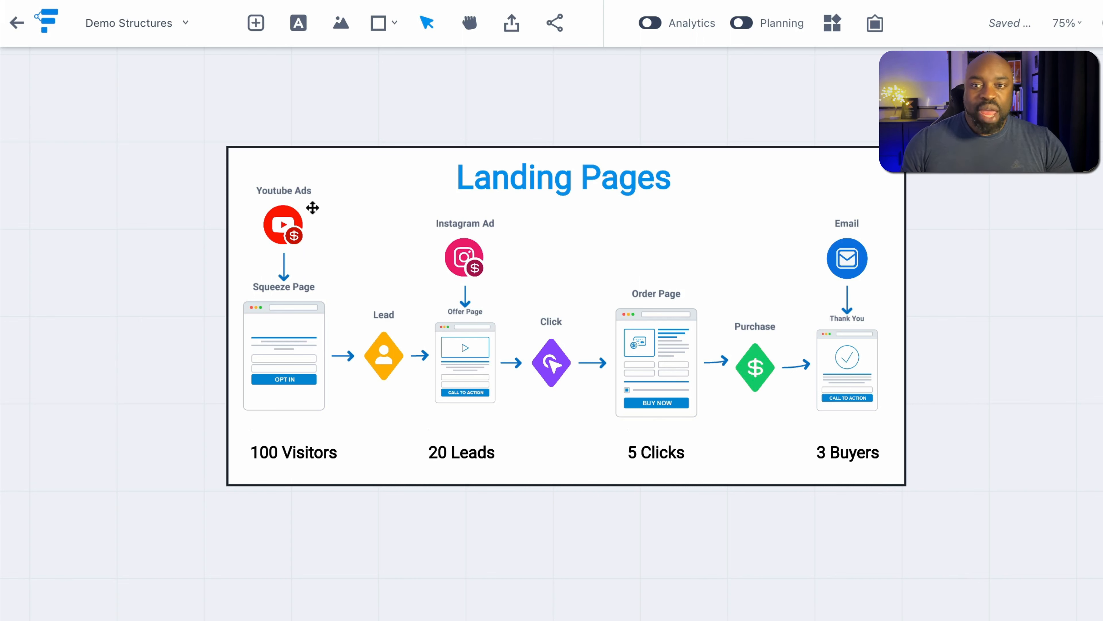
{"action": "mouse_move", "coordinate": [266, 300]}
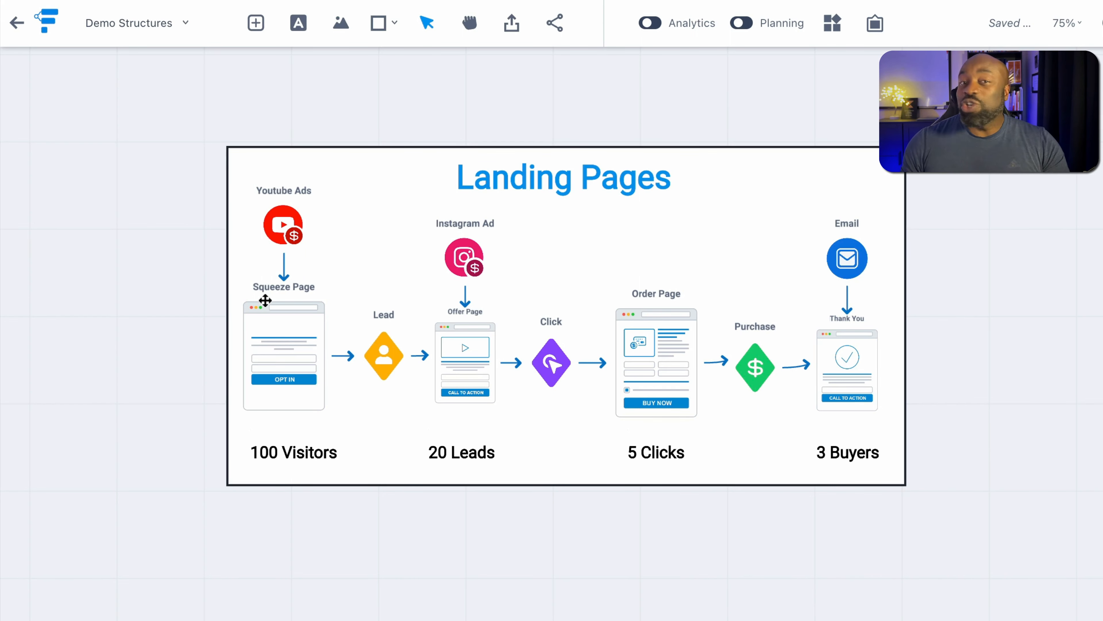
{"action": "mouse_move", "coordinate": [267, 320]}
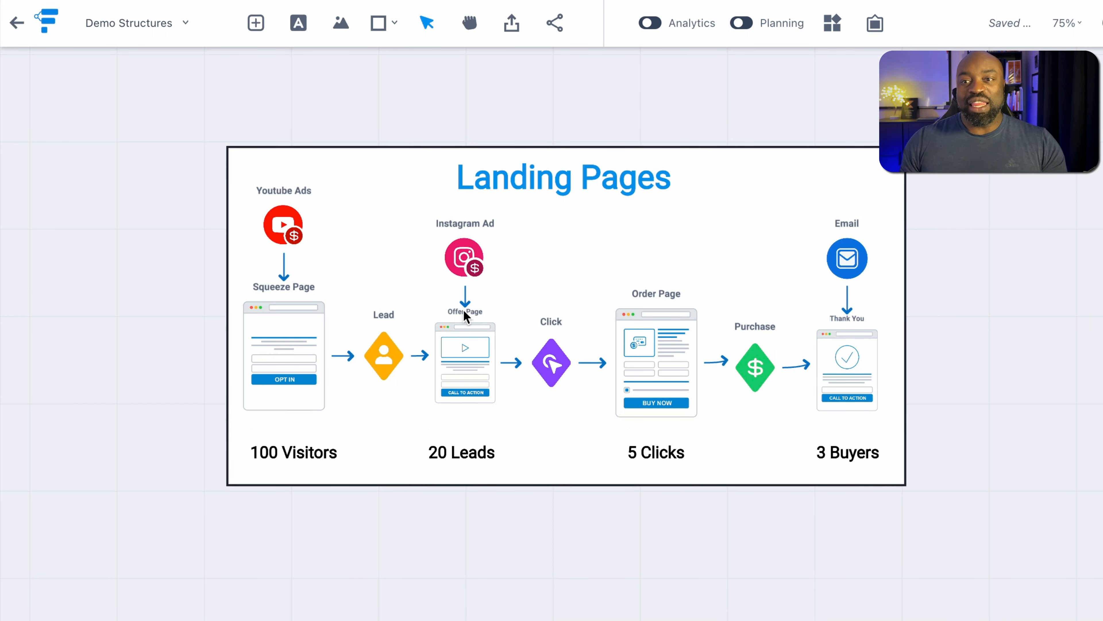
{"action": "mouse_move", "coordinate": [503, 336]}
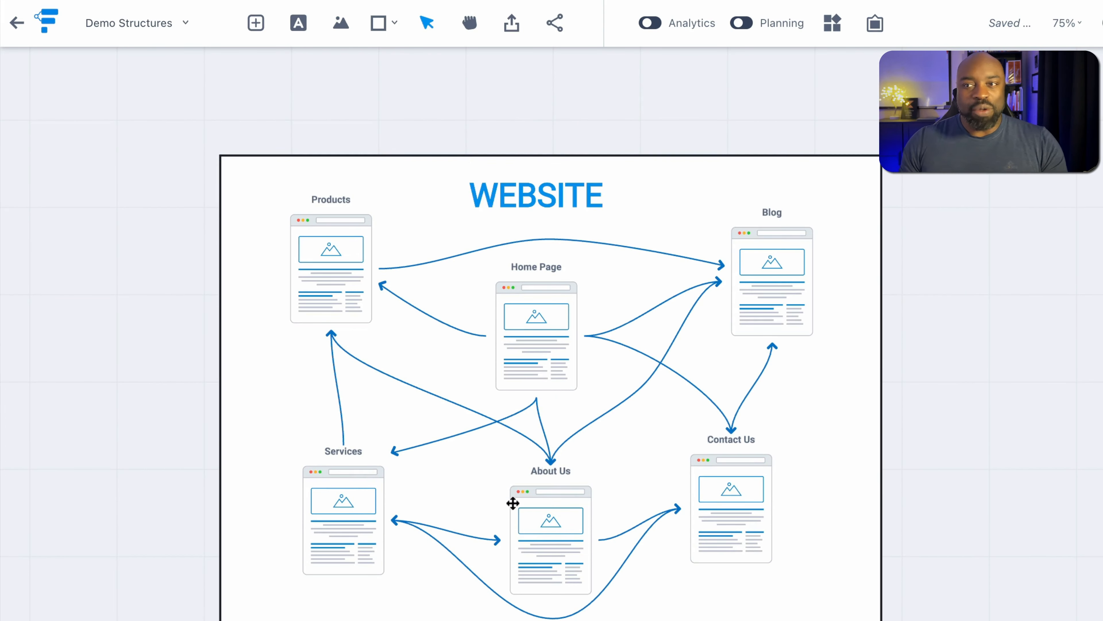
{"action": "mouse_move", "coordinate": [509, 321]}
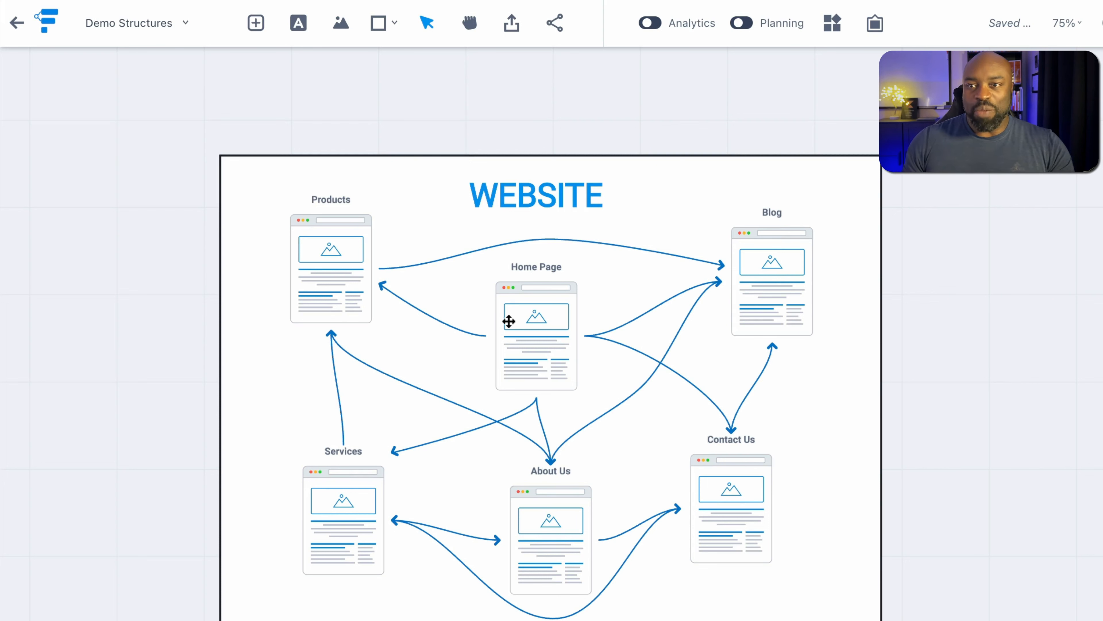
{"action": "mouse_move", "coordinate": [790, 257]}
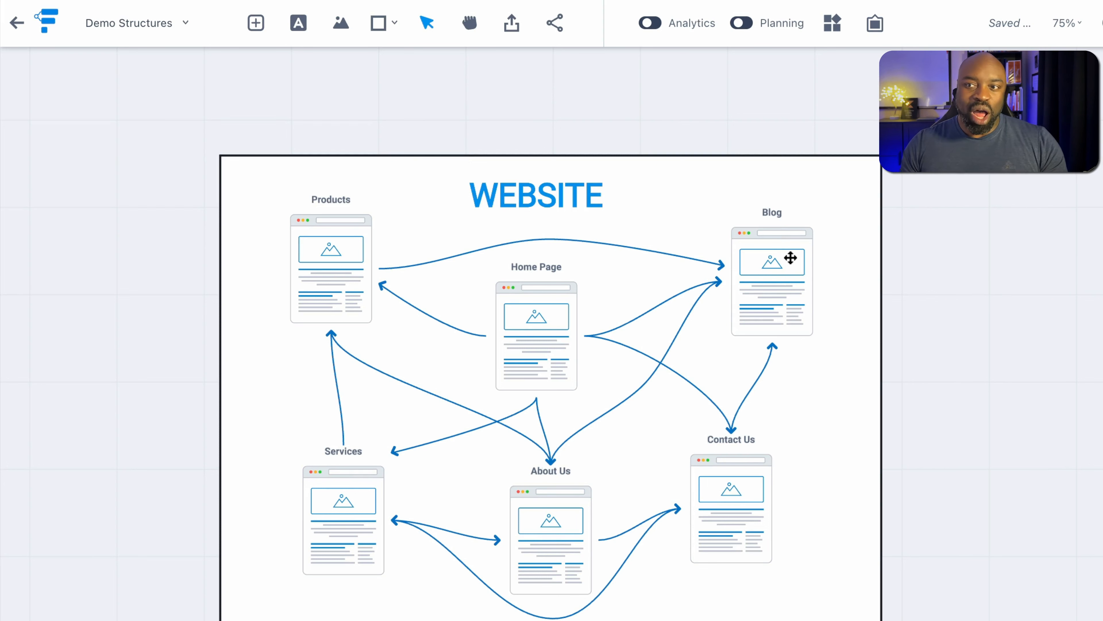
{"action": "mouse_move", "coordinate": [526, 328]}
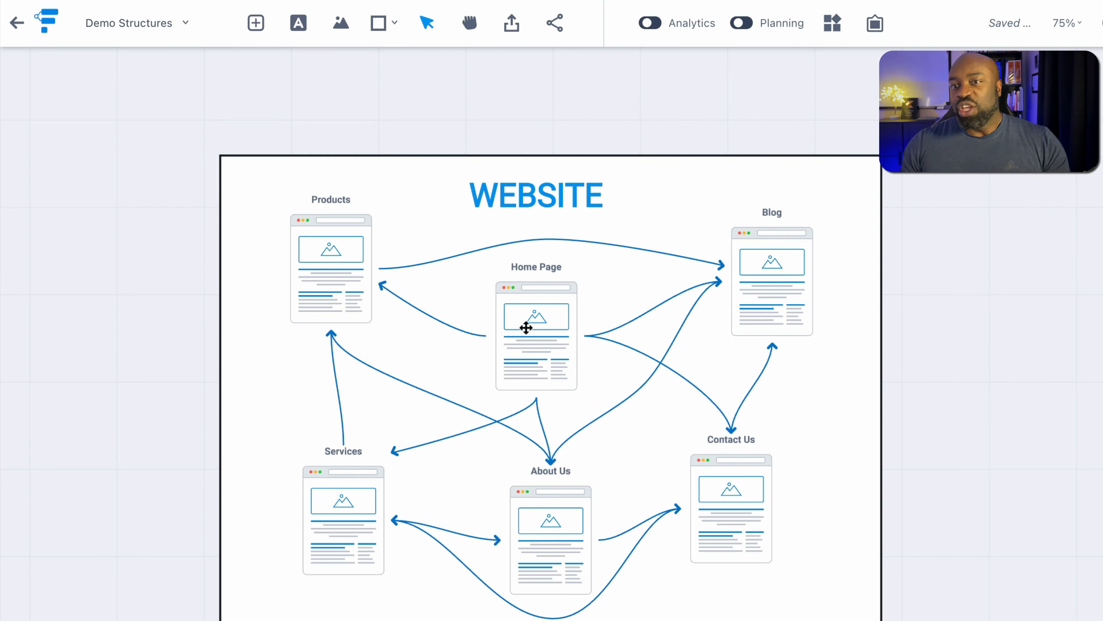
{"action": "mouse_move", "coordinate": [310, 263]}
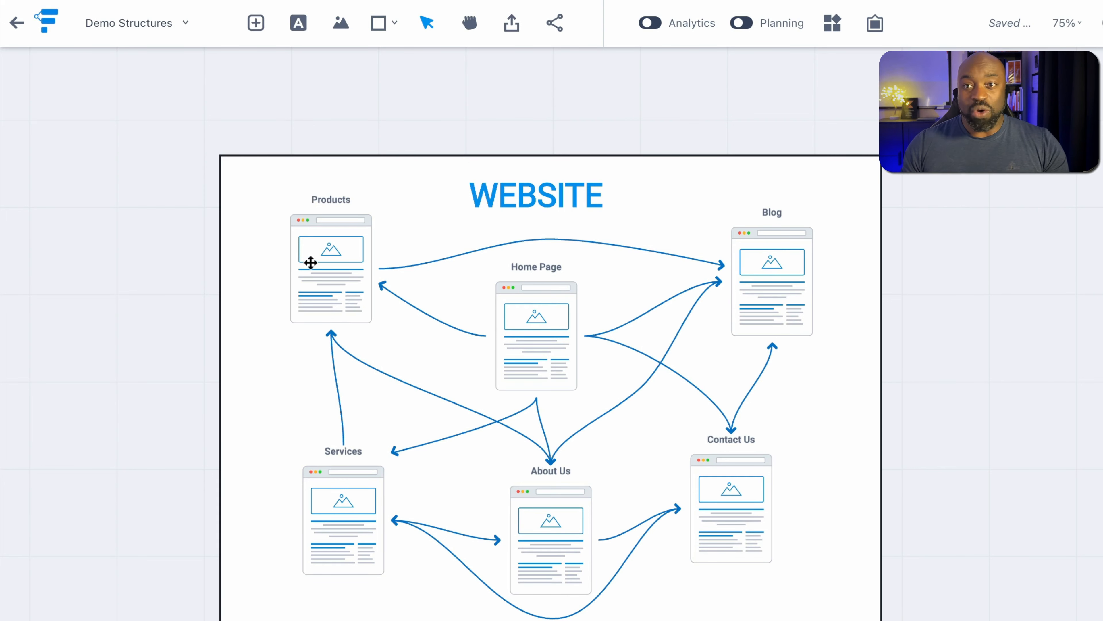
{"action": "mouse_move", "coordinate": [366, 247]}
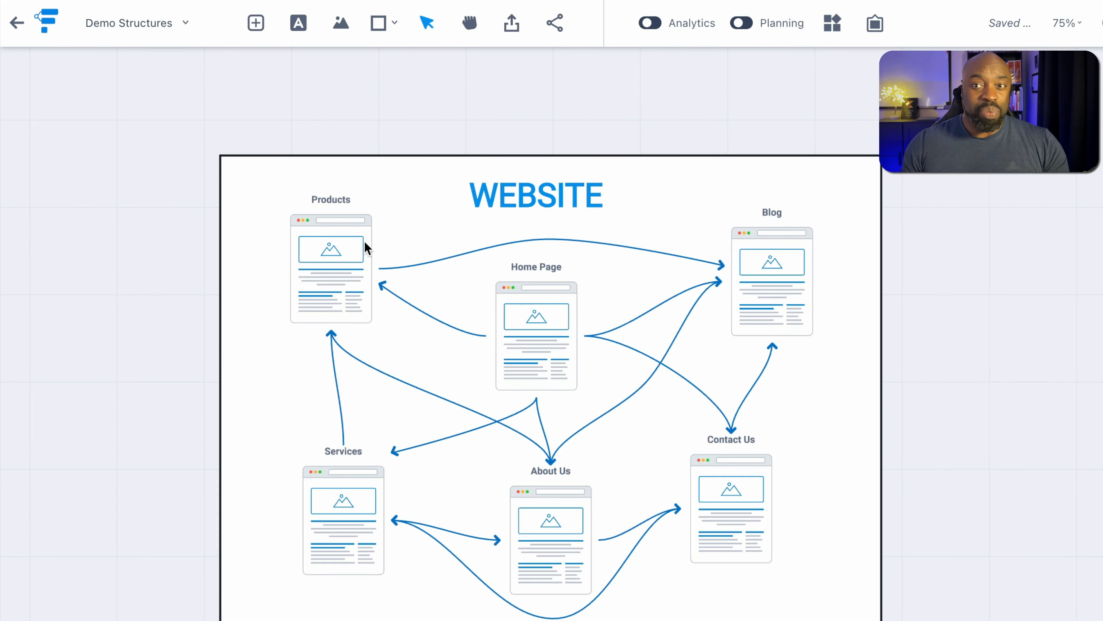
{"action": "mouse_move", "coordinate": [781, 255]}
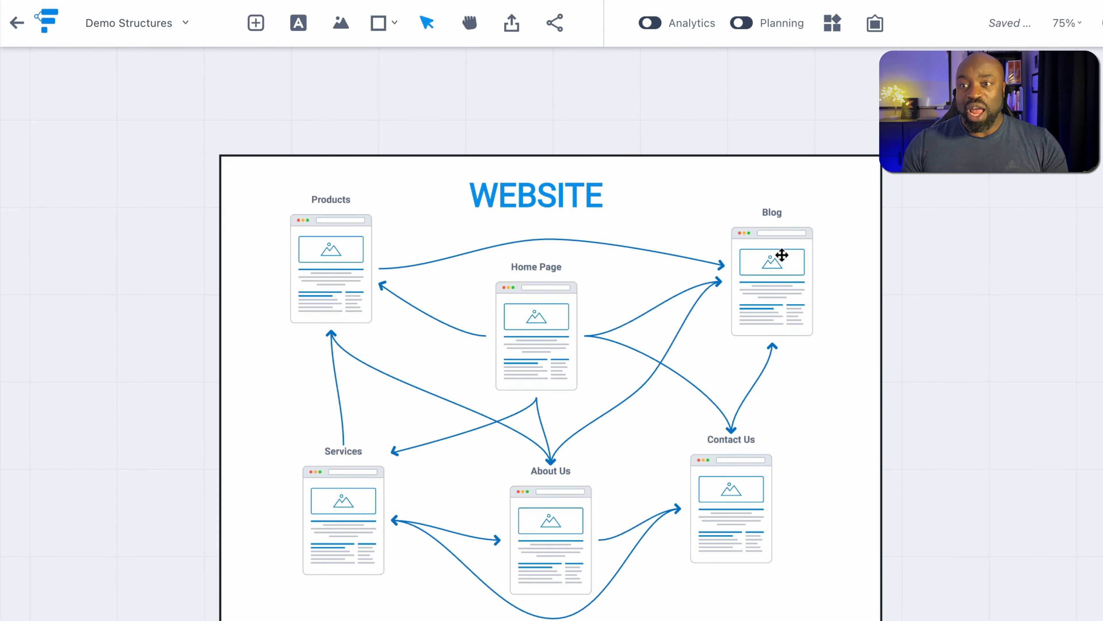